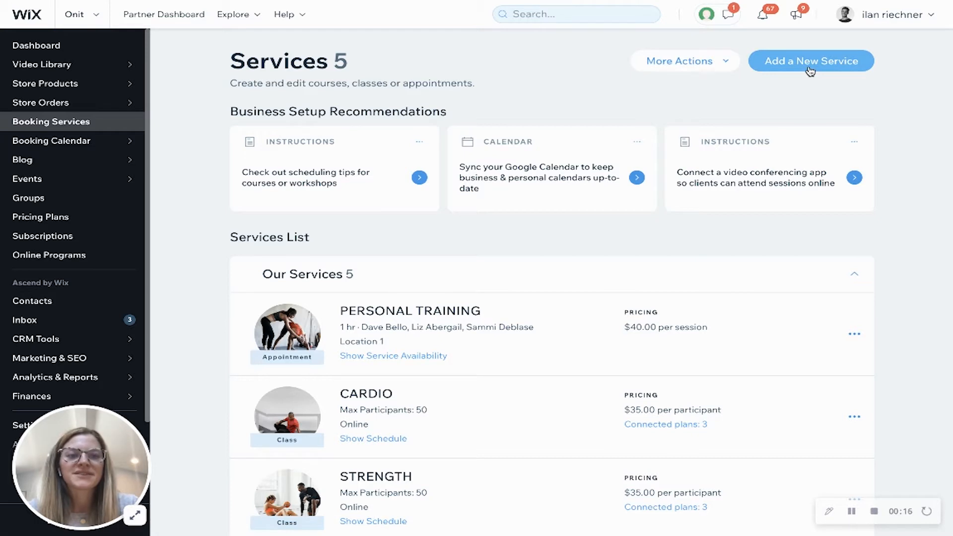
Start a new service for multiple participants and choose the Course type
{"action": "left_click", "coordinate": [811, 60]}
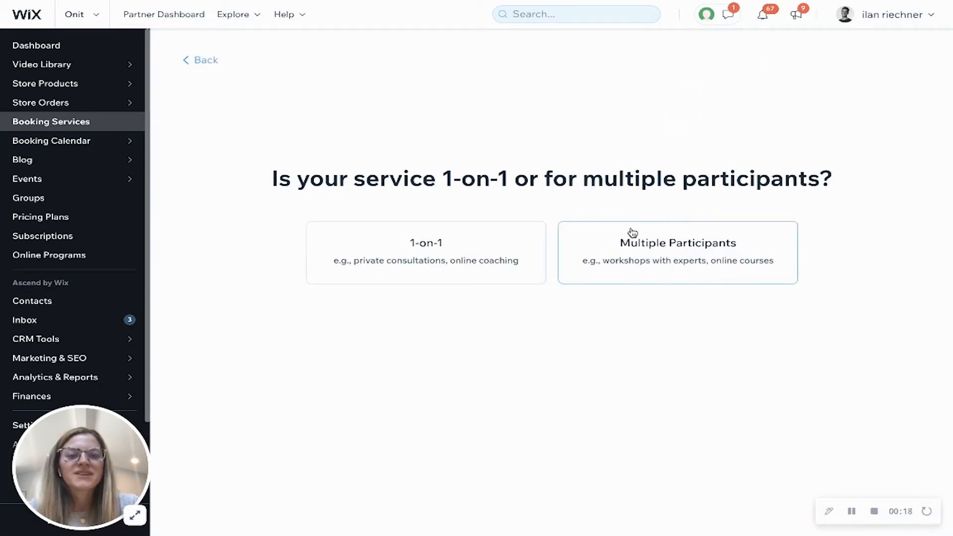
{"action": "left_click", "coordinate": [677, 253]}
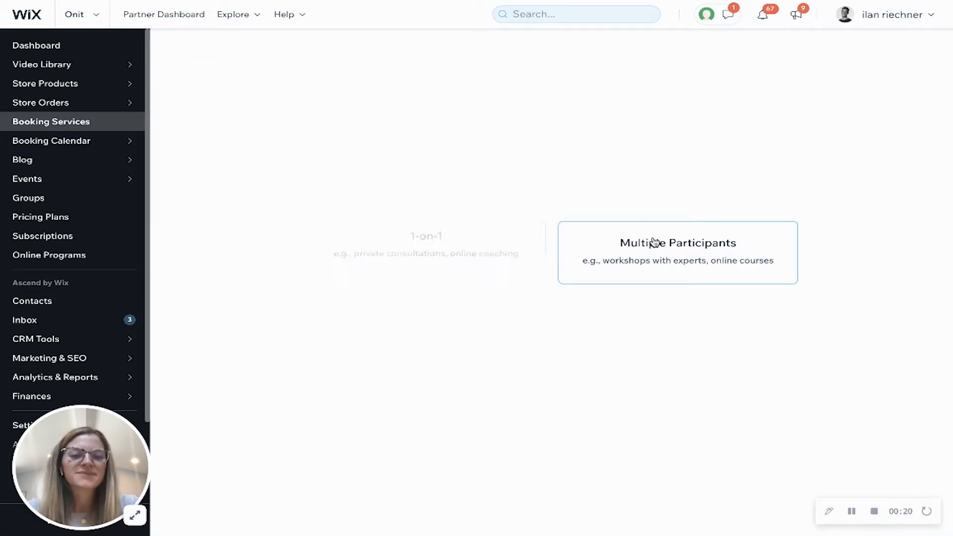
{"action": "left_click", "coordinate": [677, 252]}
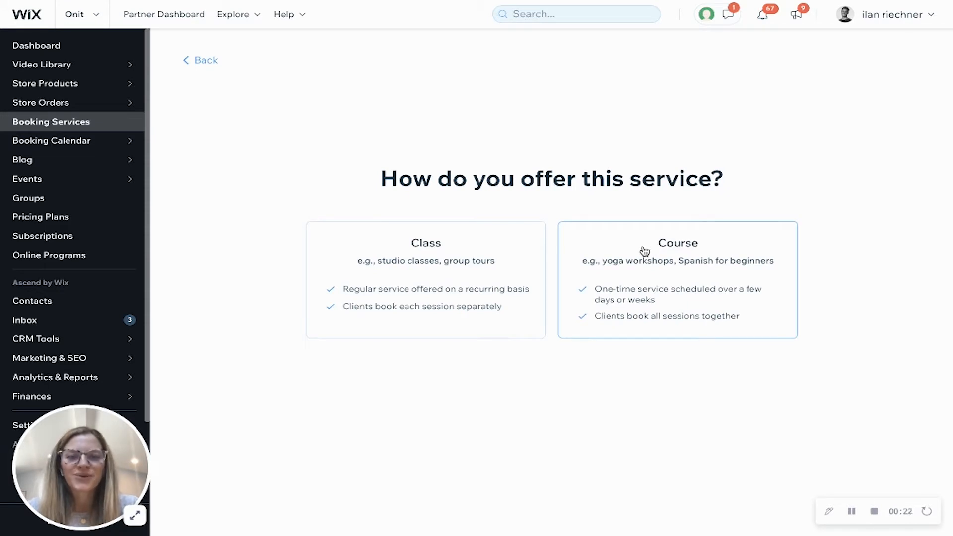
{"action": "left_click", "coordinate": [677, 279]}
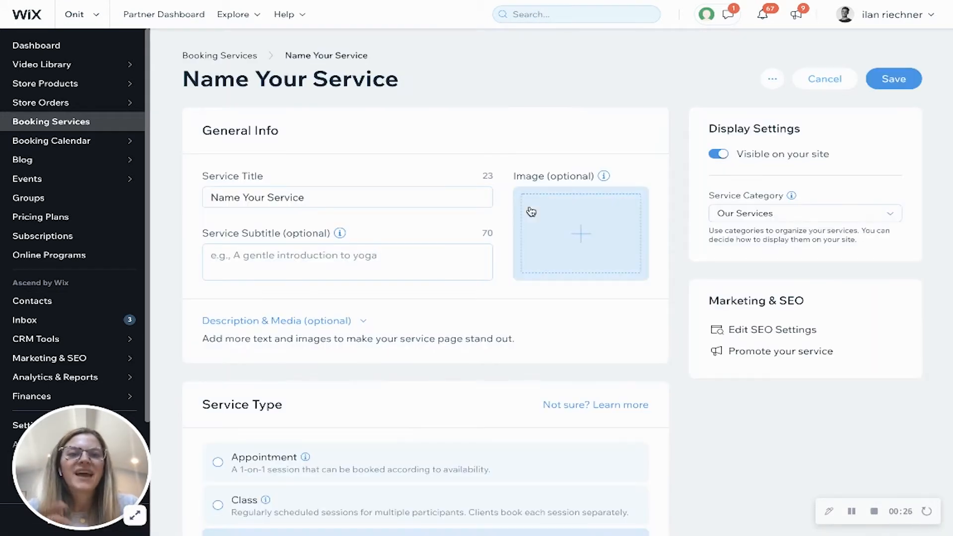
Replace the placeholder title with 'Yoga Teacher Training'
{"action": "left_click", "coordinate": [347, 198]}
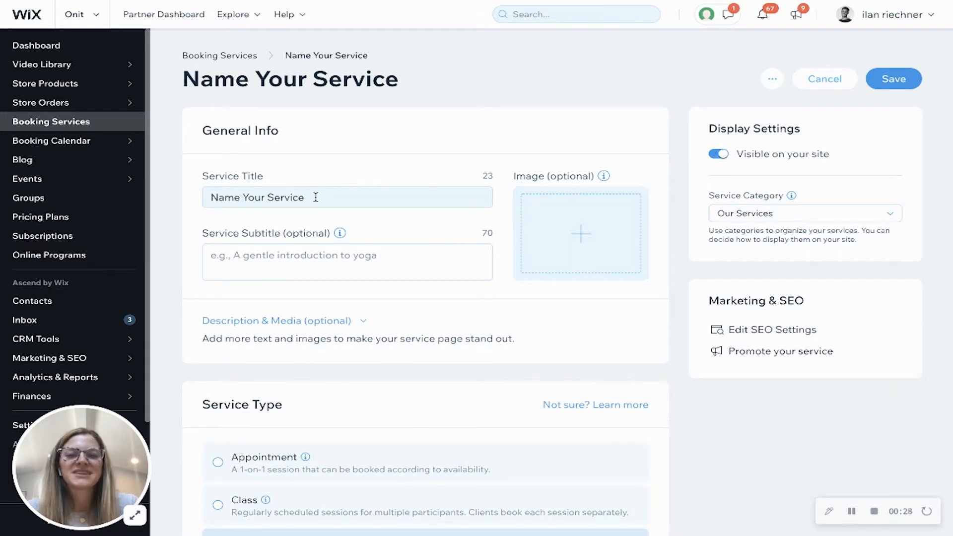
{"action": "left_click", "coordinate": [346, 197]}
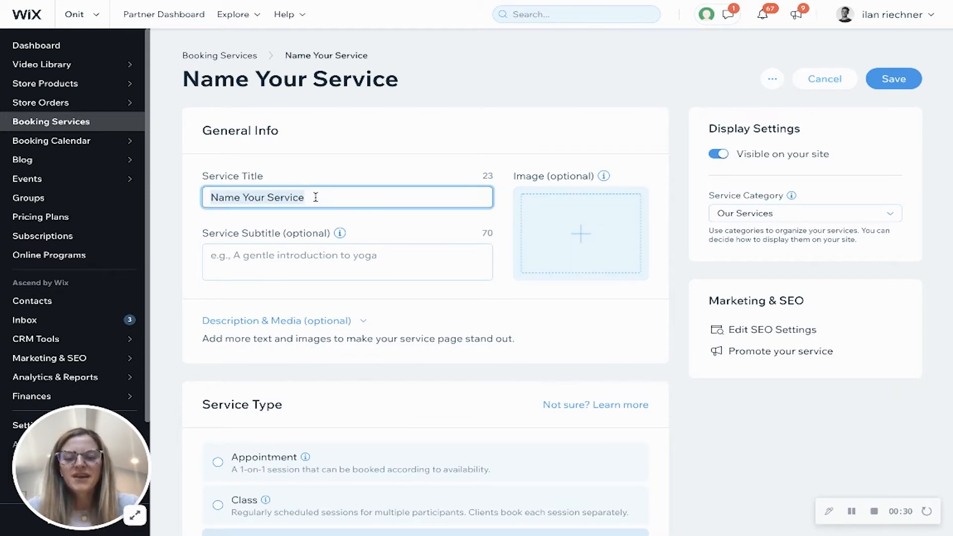
{"action": "type", "text": "Yoga T"}
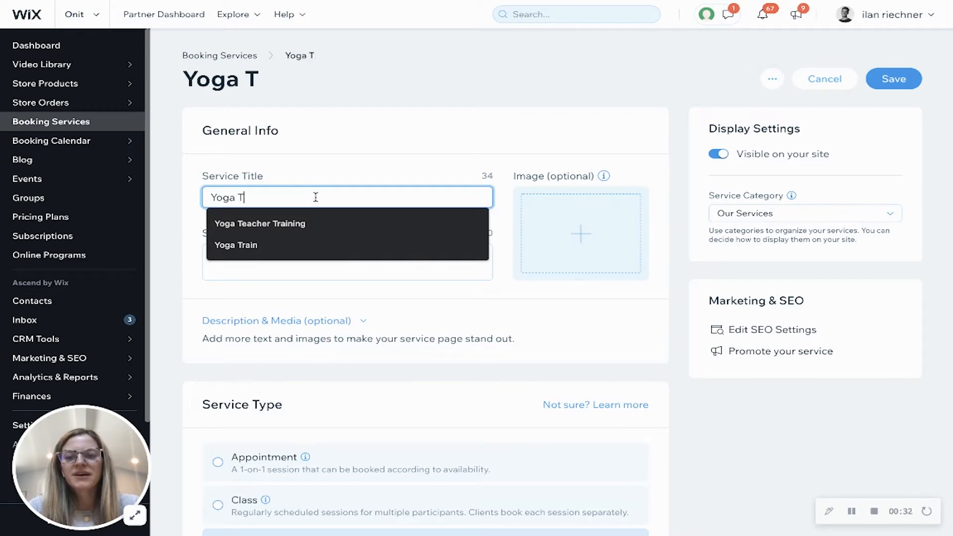
{"action": "left_click", "coordinate": [259, 223]}
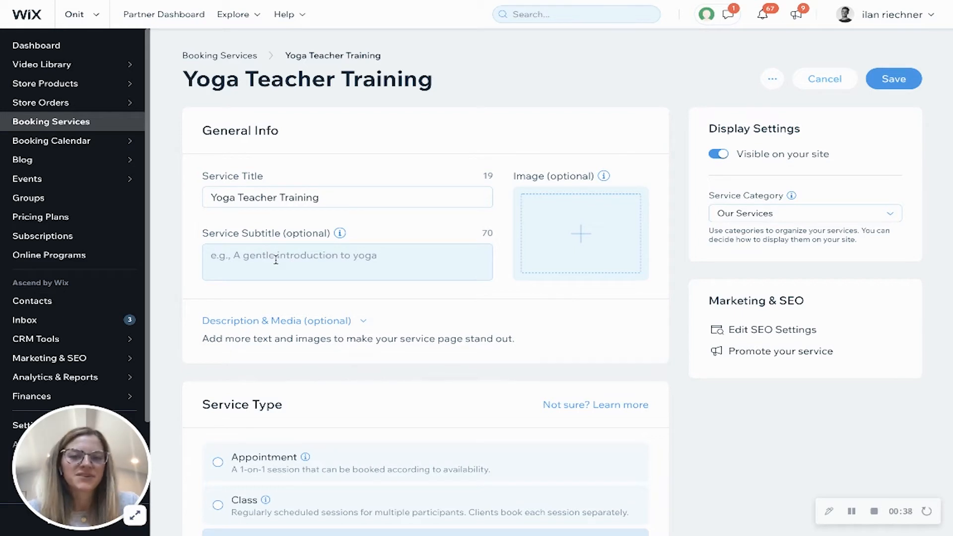
{"action": "mouse_move", "coordinate": [580, 236]}
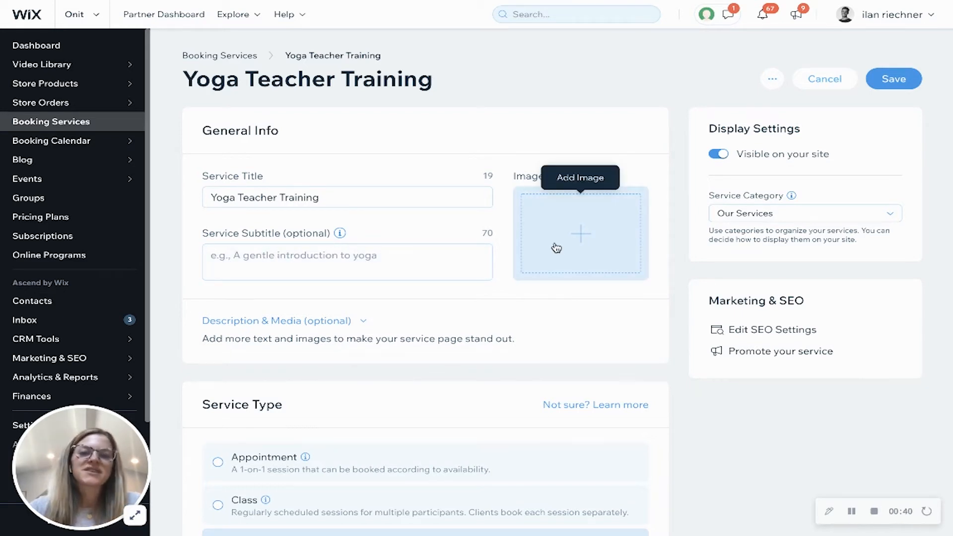
{"action": "mouse_move", "coordinate": [263, 326]}
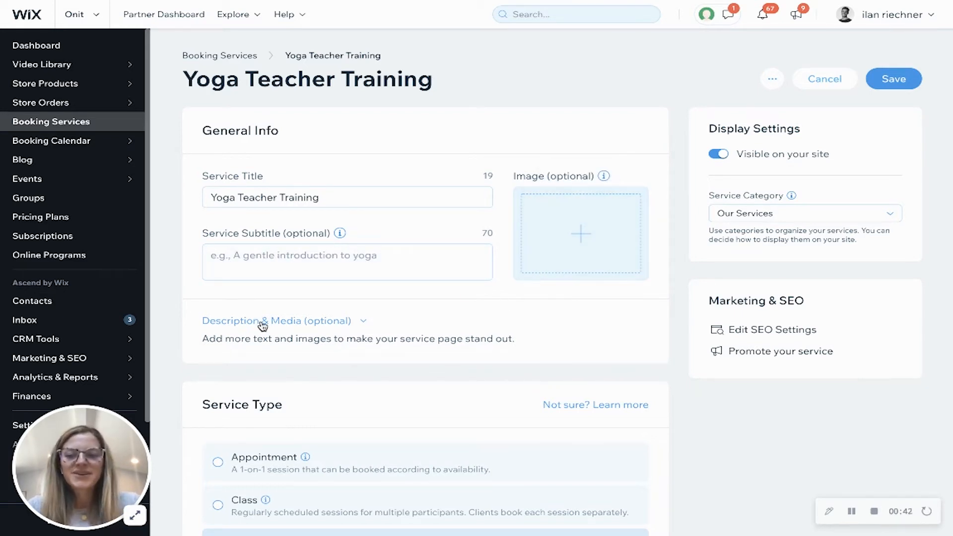
Expand the optional Description & Media section and scroll down the form
{"action": "left_click", "coordinate": [275, 320]}
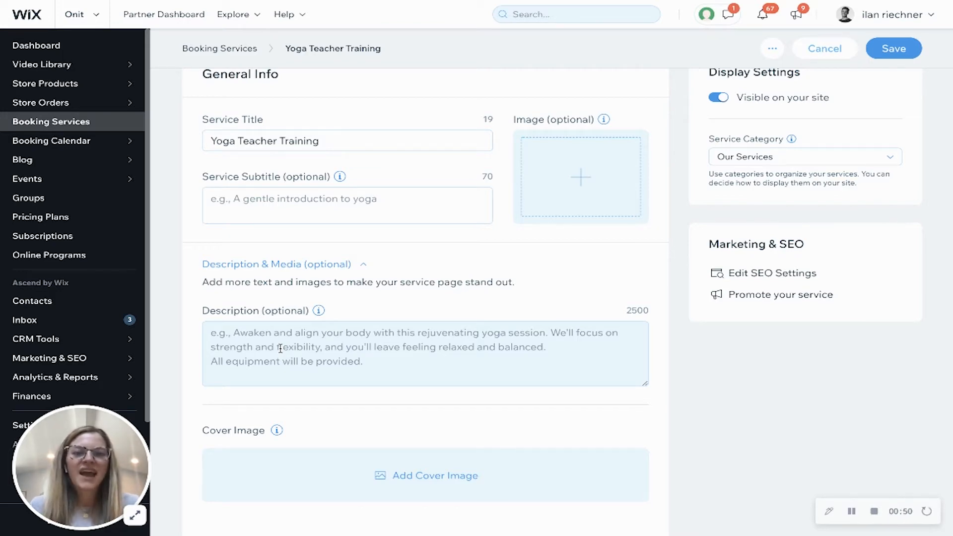
{"action": "scroll", "scroll_direction": "down", "scroll_amount": 3}
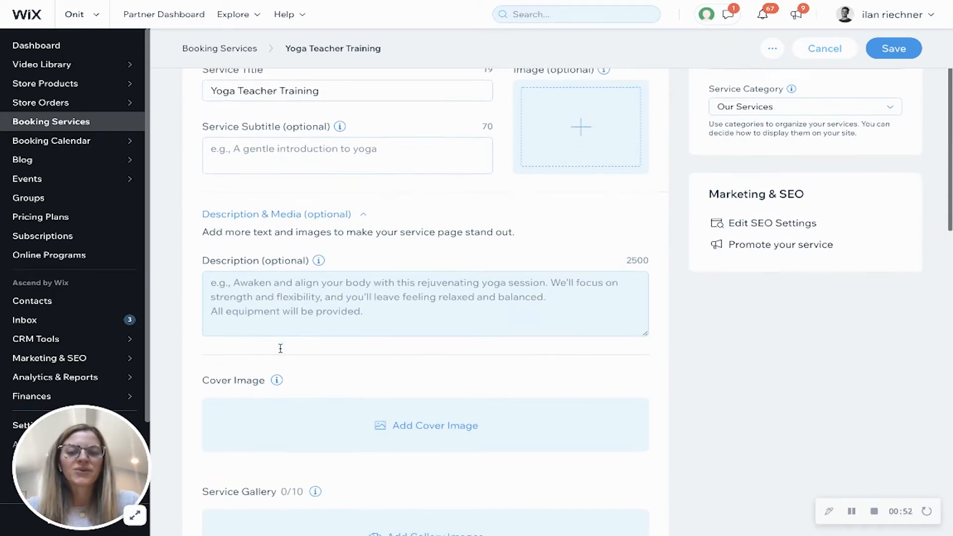
{"action": "scroll", "scroll_direction": "down", "scroll_amount": 3}
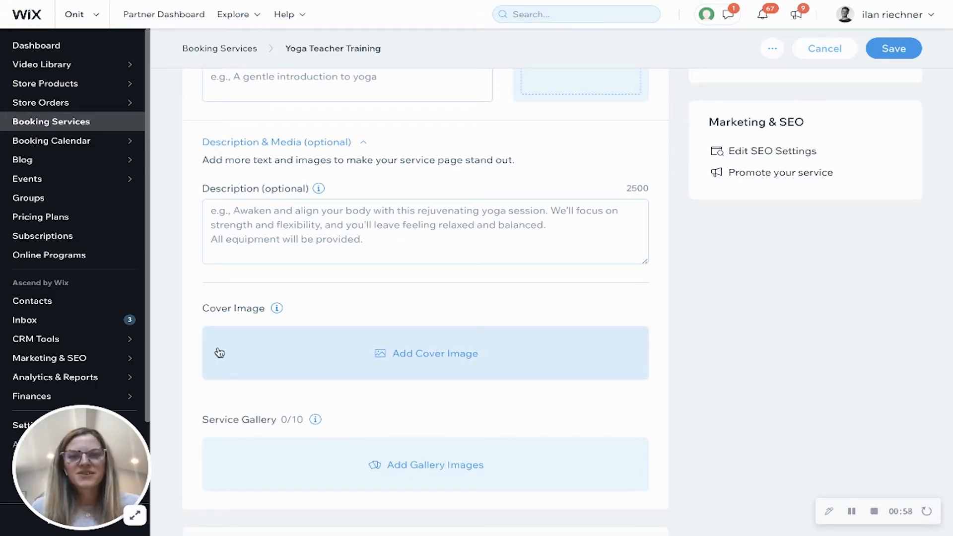
{"action": "scroll", "scroll_direction": "down", "scroll_amount": 3}
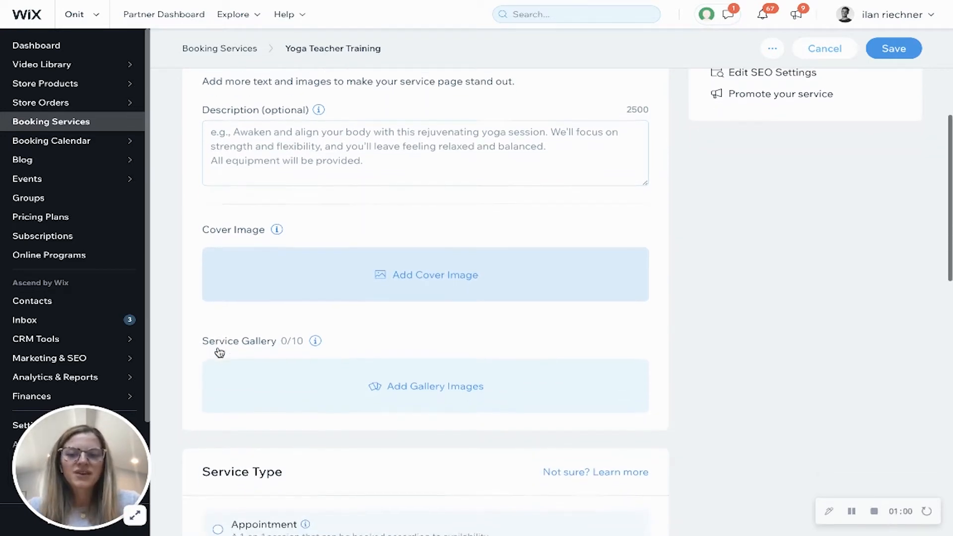
{"action": "scroll", "scroll_direction": "down", "scroll_amount": 3}
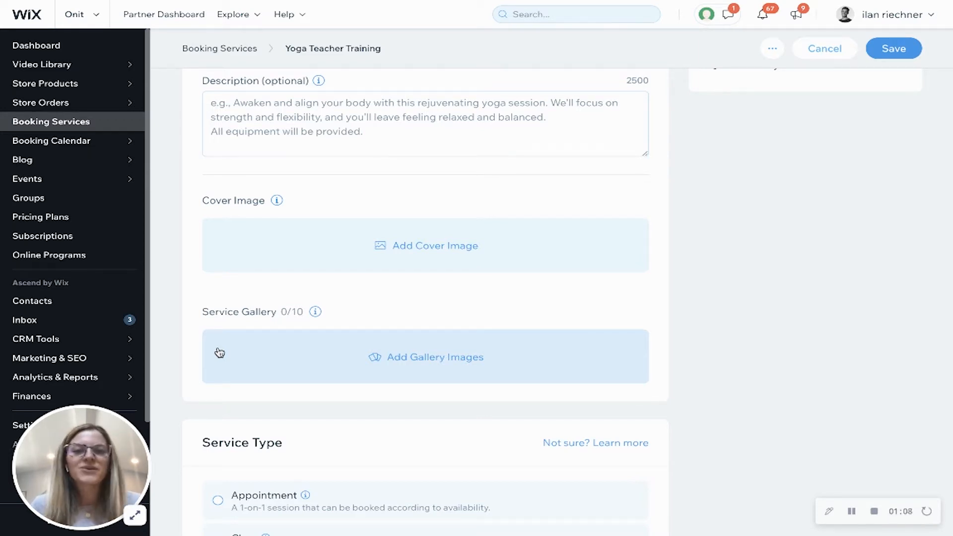
Enter course capacity 100 and a fixed course price of 500
{"action": "scroll", "scroll_direction": "down", "scroll_amount": 3}
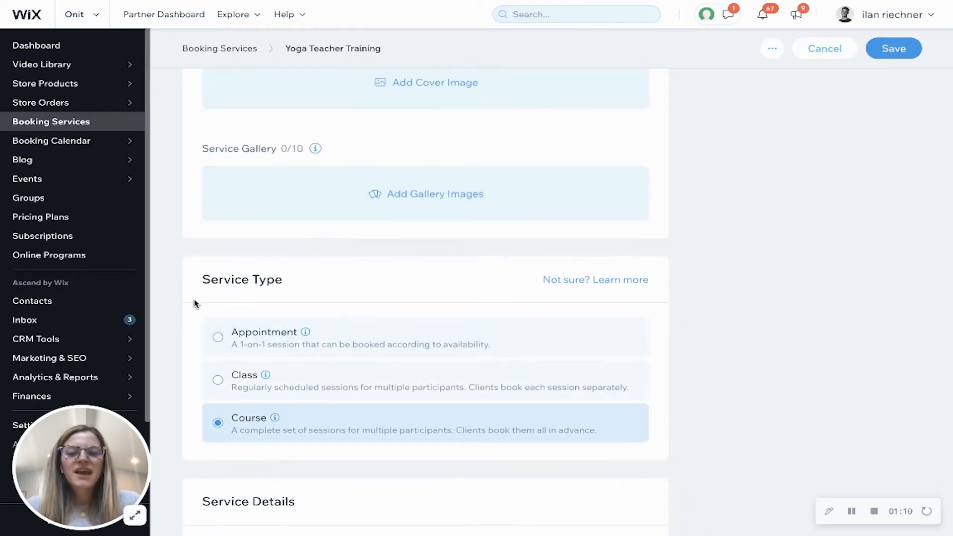
{"action": "scroll", "scroll_direction": "down", "scroll_amount": 3}
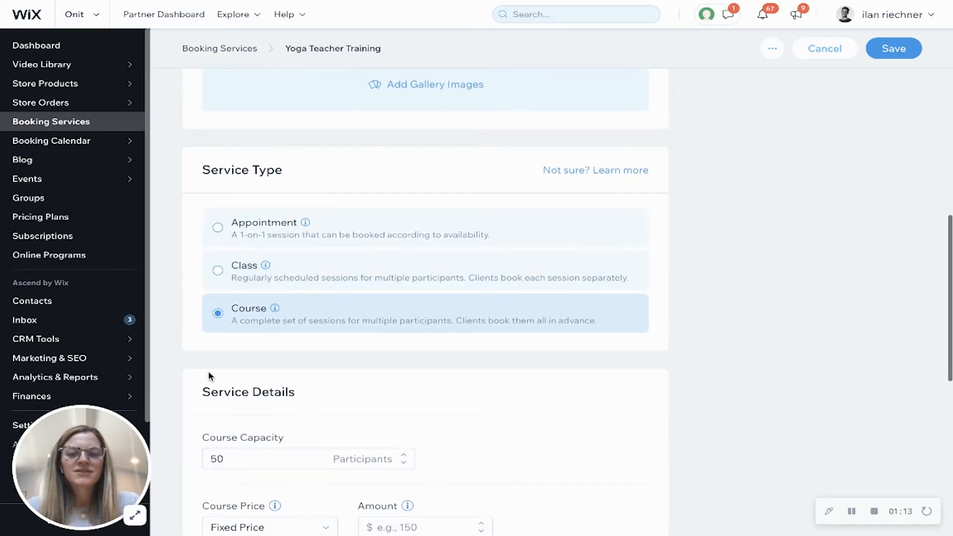
{"action": "scroll", "scroll_direction": "down", "scroll_amount": 3}
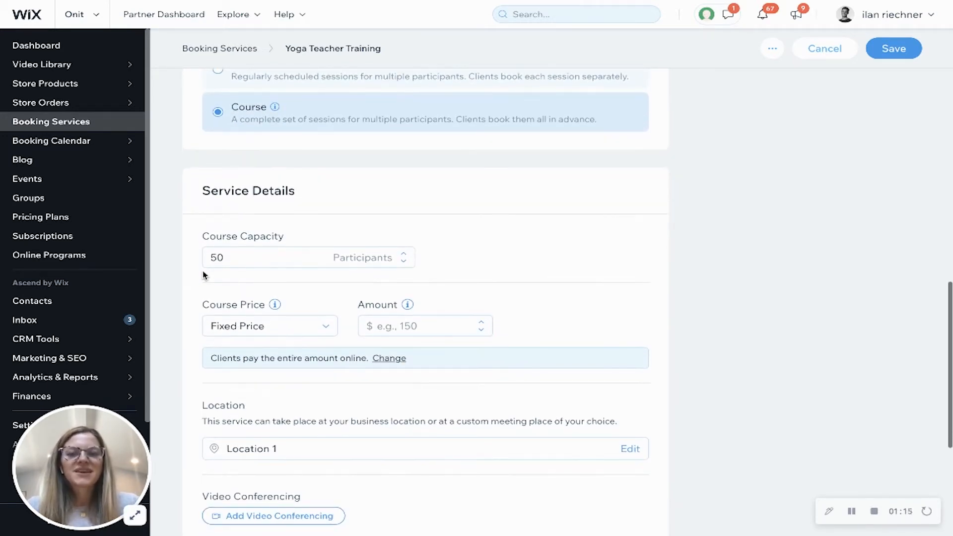
{"action": "left_click", "coordinate": [273, 257]}
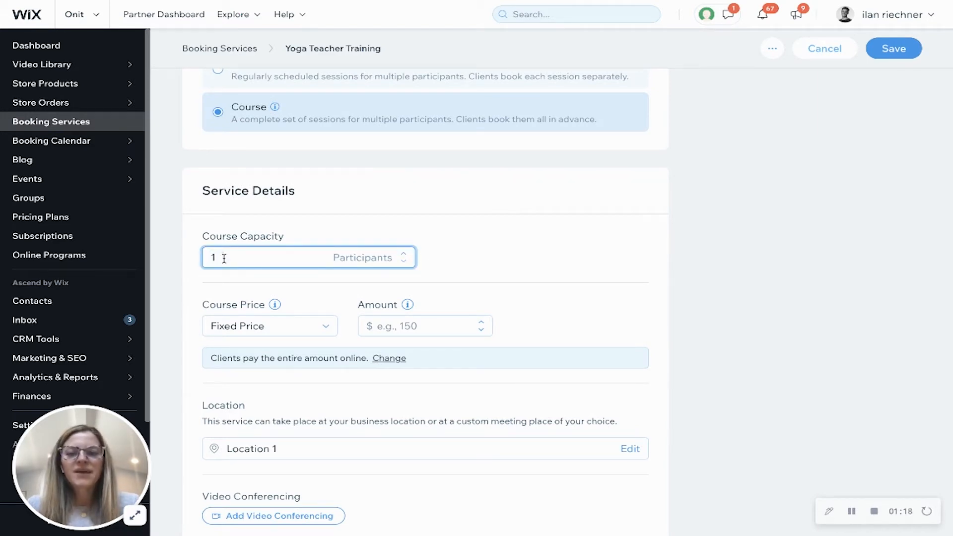
{"action": "type", "text": "100"}
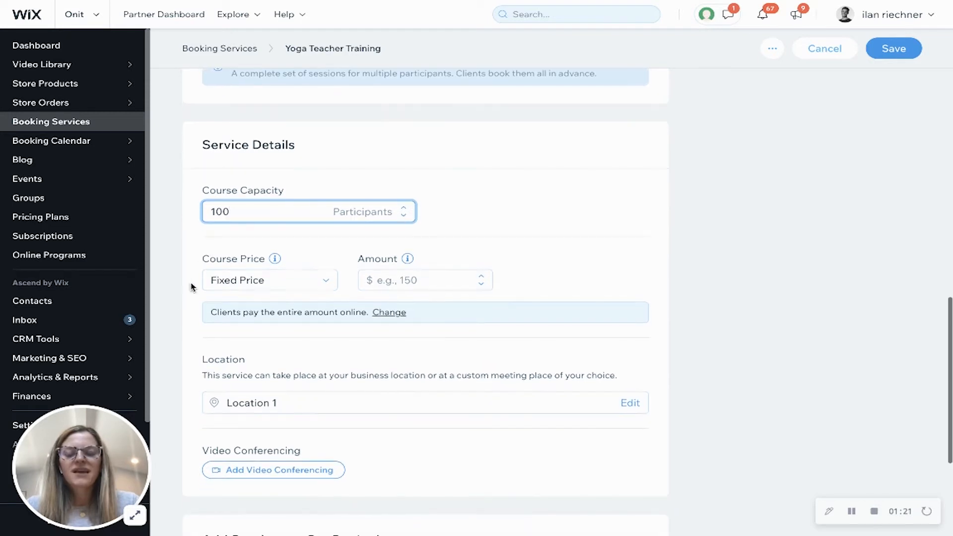
{"action": "left_click", "coordinate": [268, 280]}
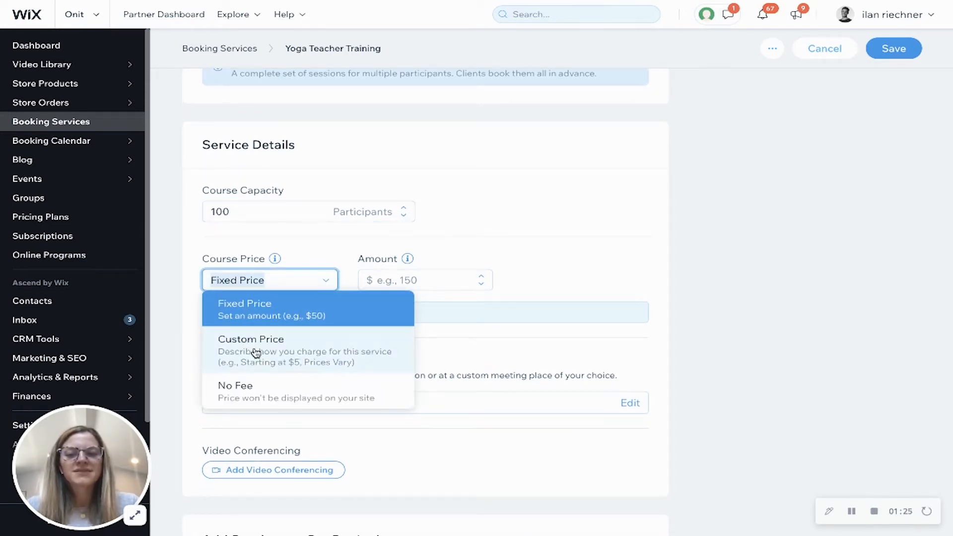
{"action": "mouse_move", "coordinate": [263, 316]}
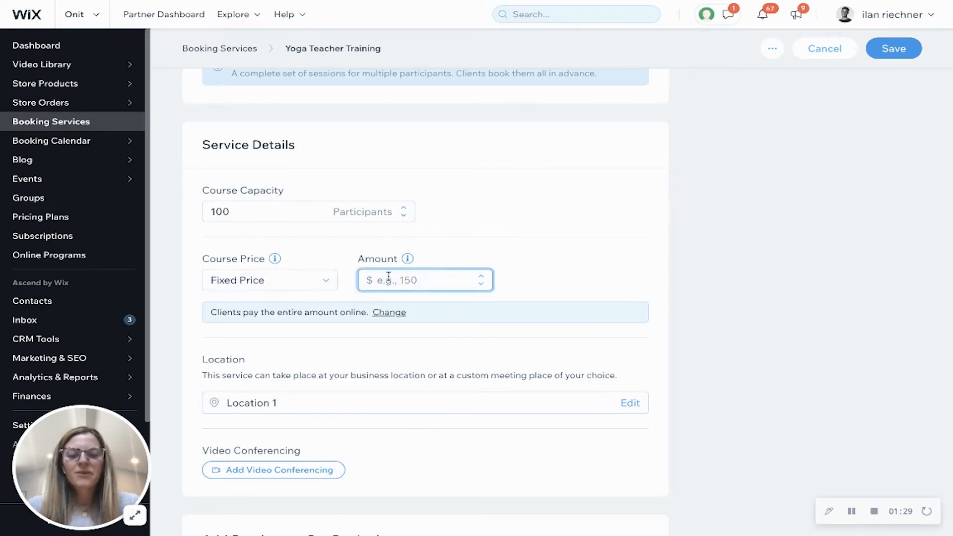
{"action": "type", "text": "500"}
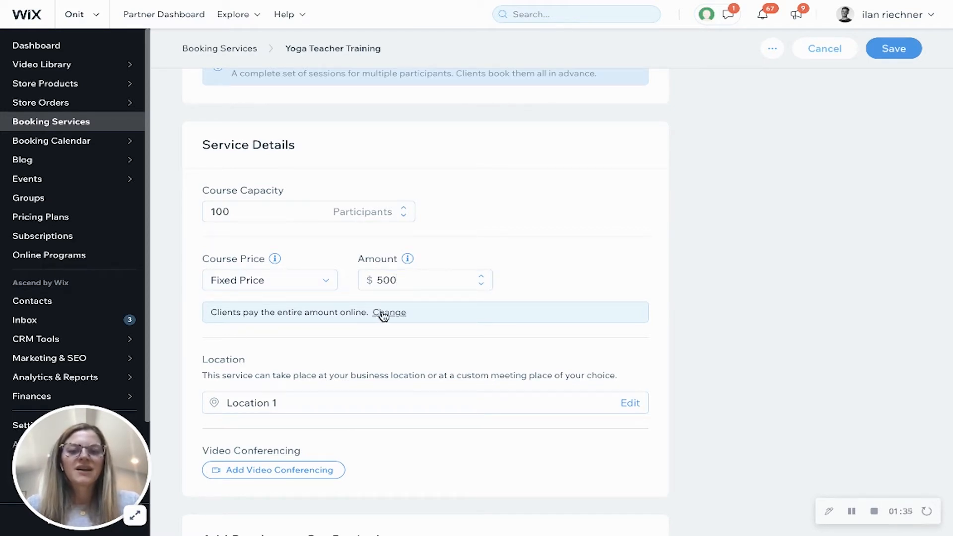
Switch payment to a $100 online deposit with the rest paid in person
{"action": "left_click", "coordinate": [390, 312]}
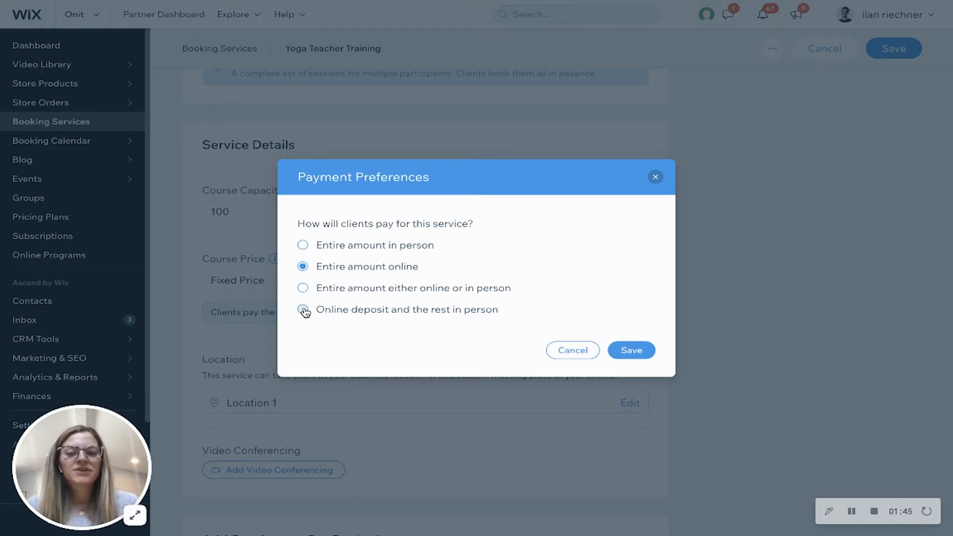
{"action": "left_click", "coordinate": [302, 309]}
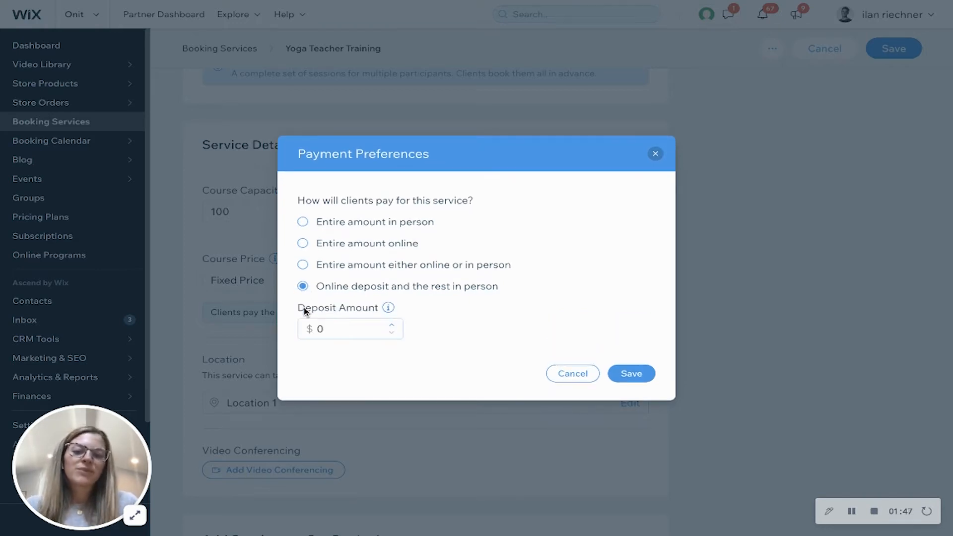
{"action": "left_click", "coordinate": [350, 328]}
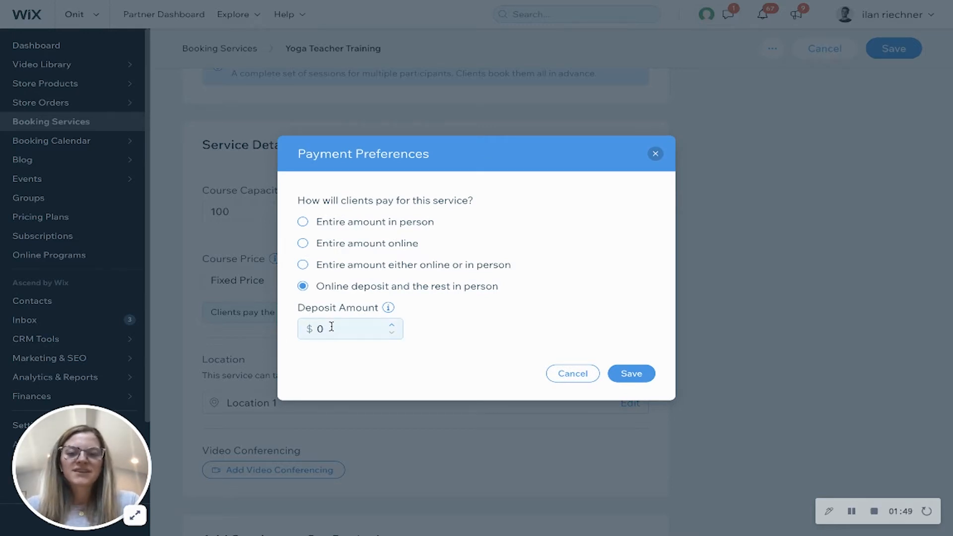
{"action": "type", "text": "100"}
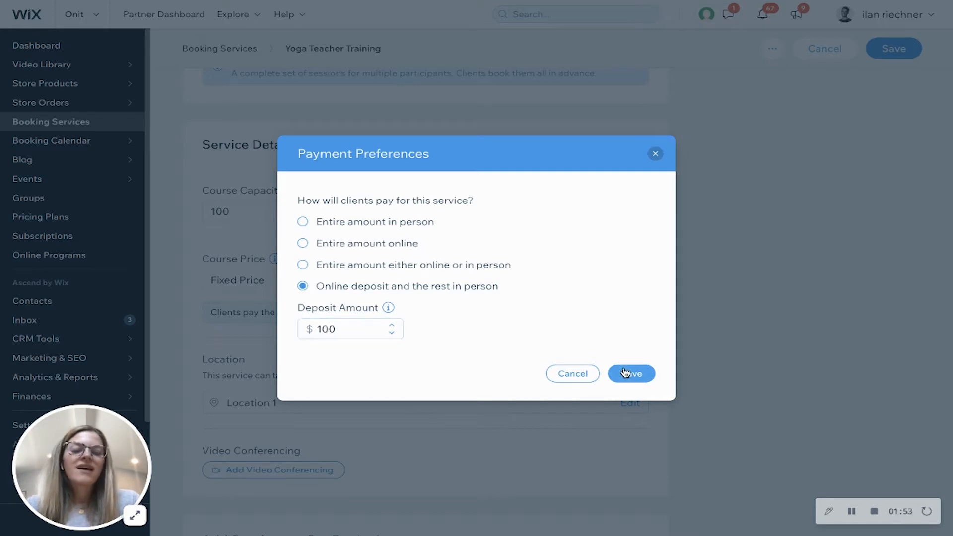
{"action": "left_click", "coordinate": [631, 374]}
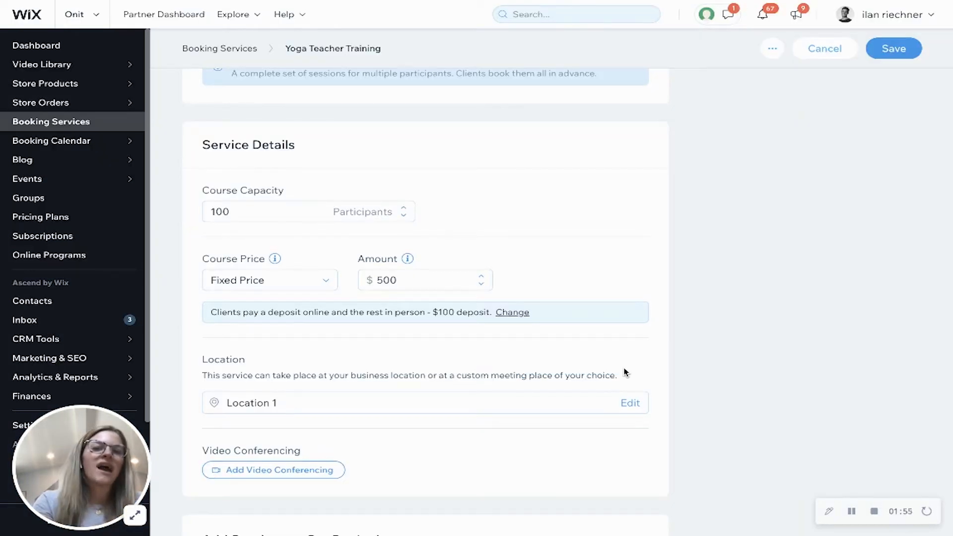
{"action": "scroll", "scroll_direction": "down", "scroll_amount": 3}
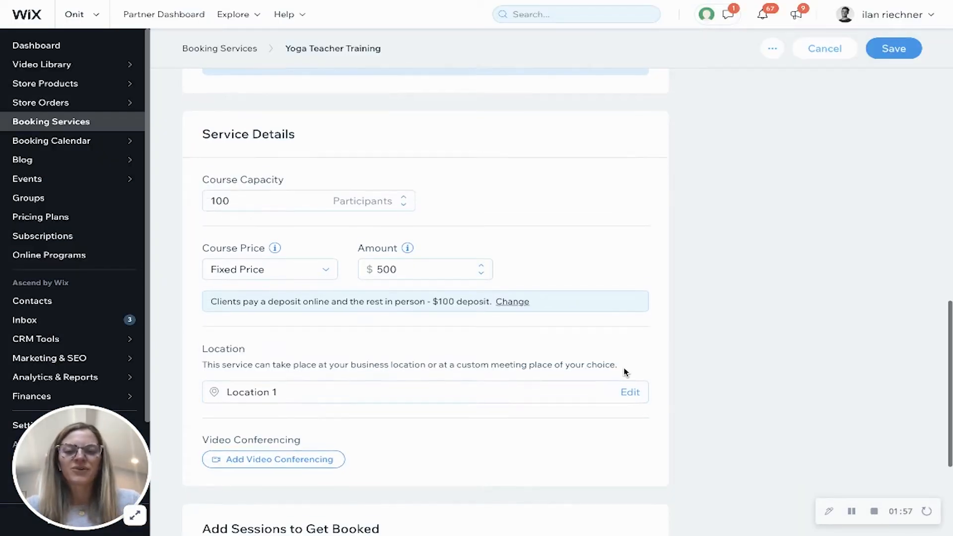
{"action": "scroll", "scroll_direction": "down", "scroll_amount": 3}
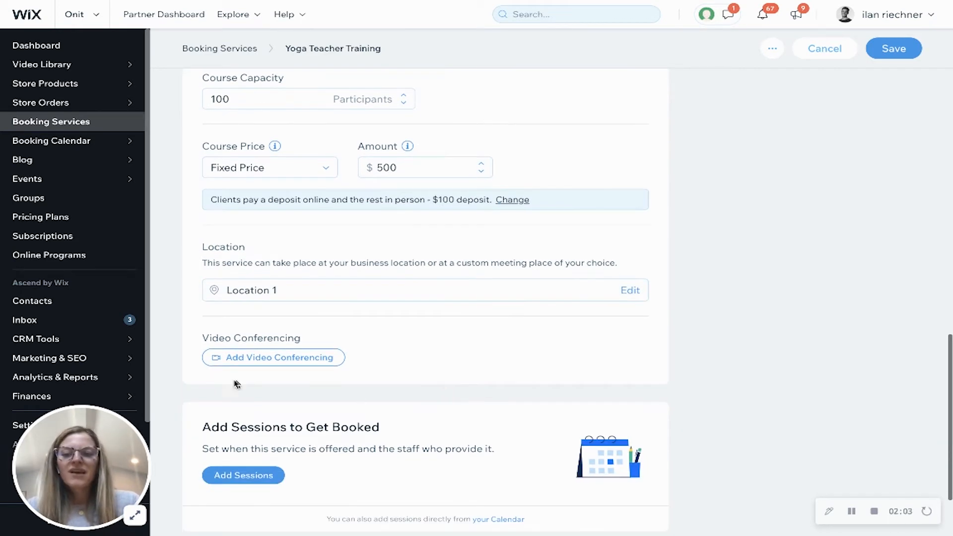
{"action": "mouse_move", "coordinate": [202, 376]}
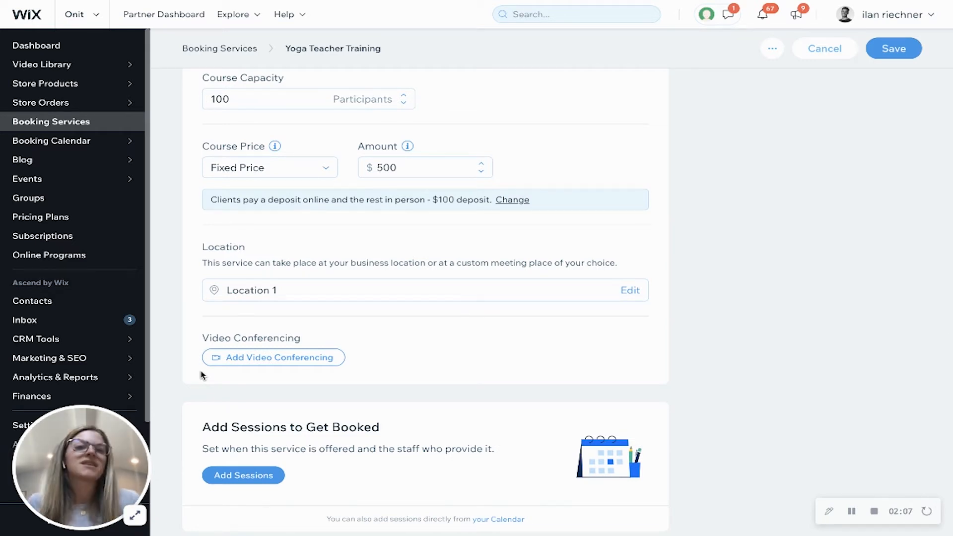
{"action": "scroll", "scroll_direction": "down", "scroll_amount": 3}
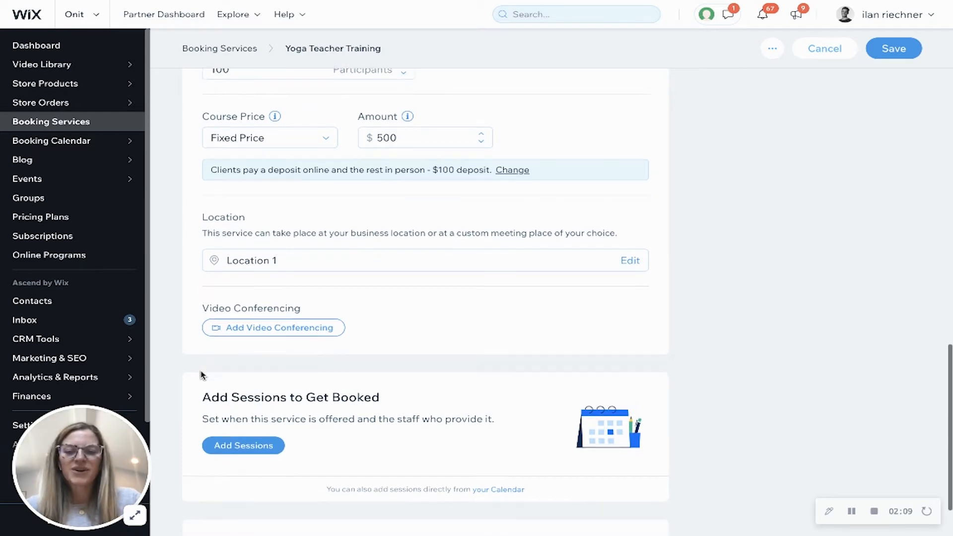
{"action": "scroll", "scroll_direction": "down", "scroll_amount": 3}
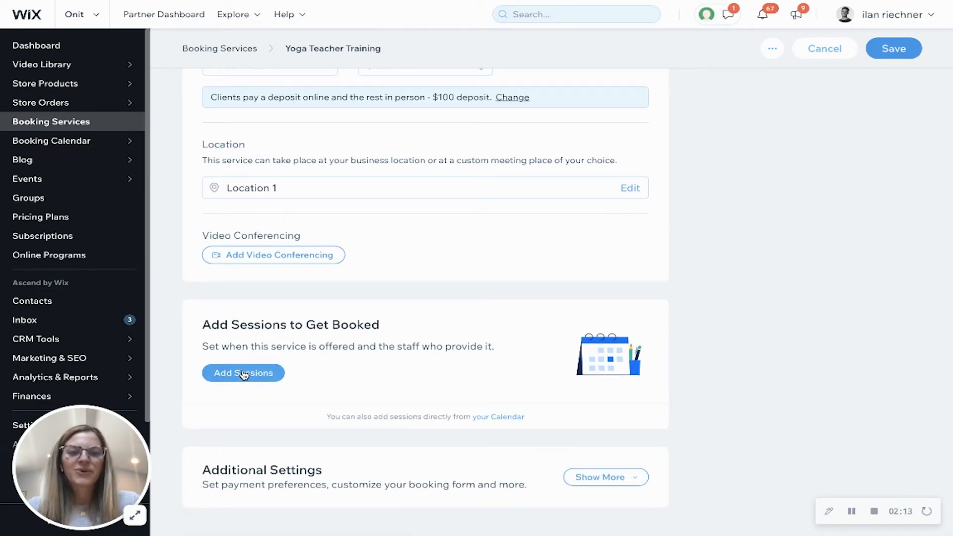
Choose Add Sessions and Save & Continue to save the course
{"action": "left_click", "coordinate": [243, 373]}
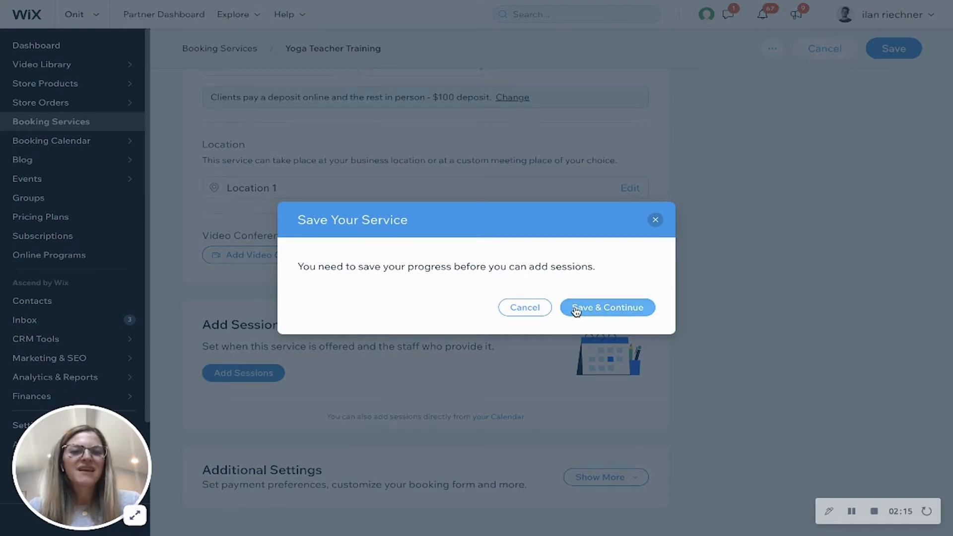
{"action": "left_click", "coordinate": [606, 307]}
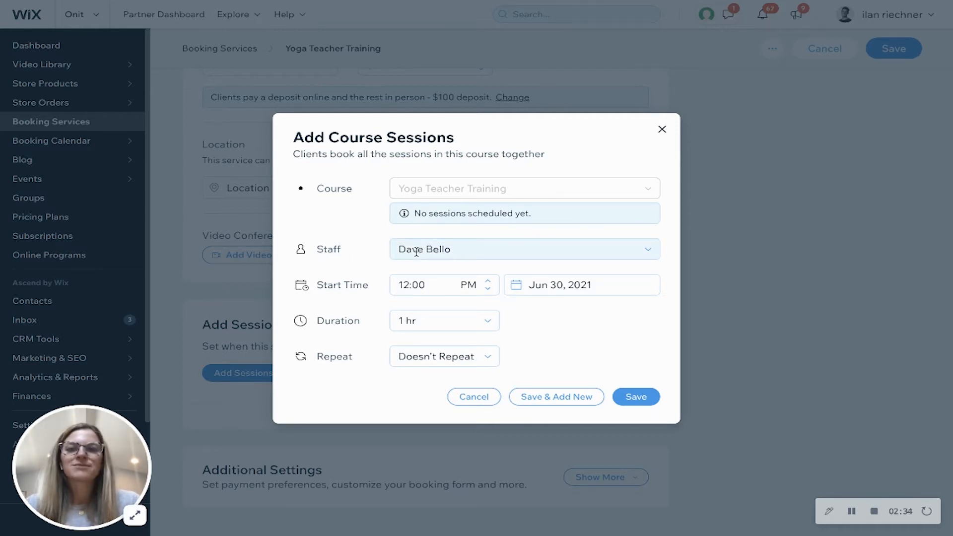
Assign another staff member, starting July 1 at 10:00 AM for 5 hrs 30 min
{"action": "left_click", "coordinate": [525, 250]}
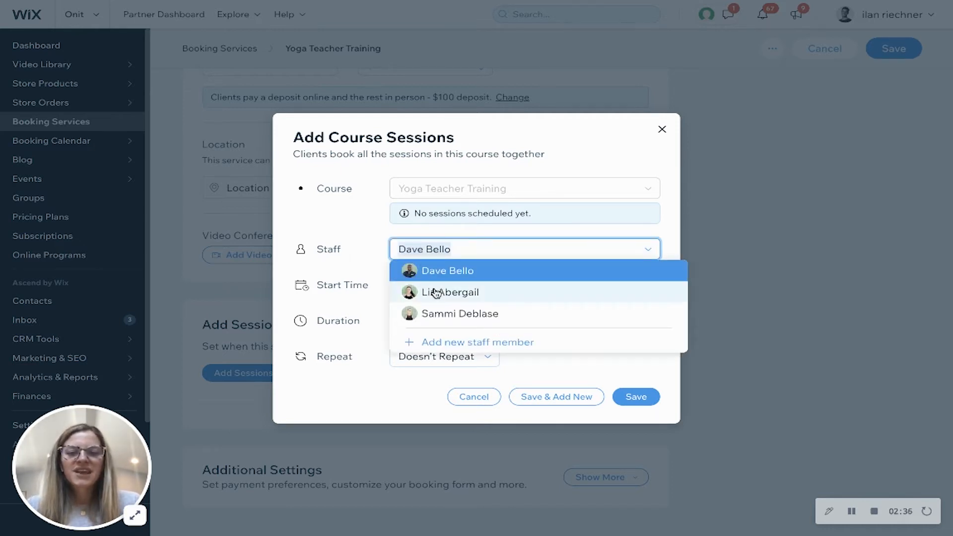
{"action": "left_click", "coordinate": [450, 292]}
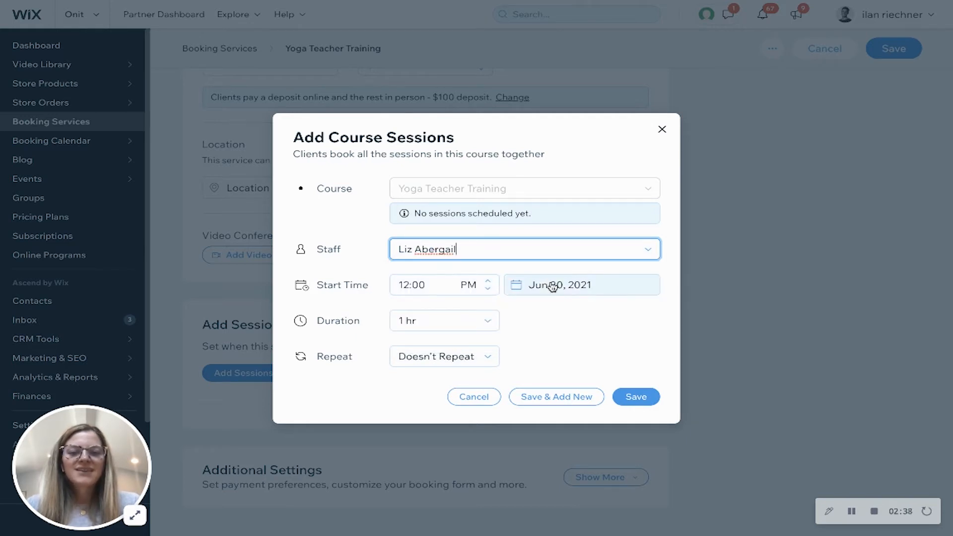
{"action": "left_click", "coordinate": [581, 285]}
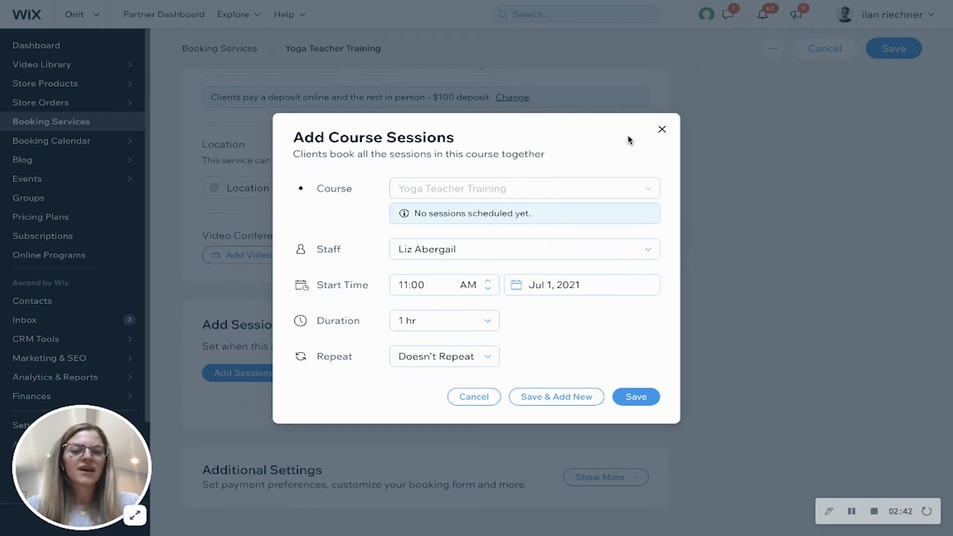
{"action": "left_click", "coordinate": [420, 284]}
{"action": "type", "text": "10:"}
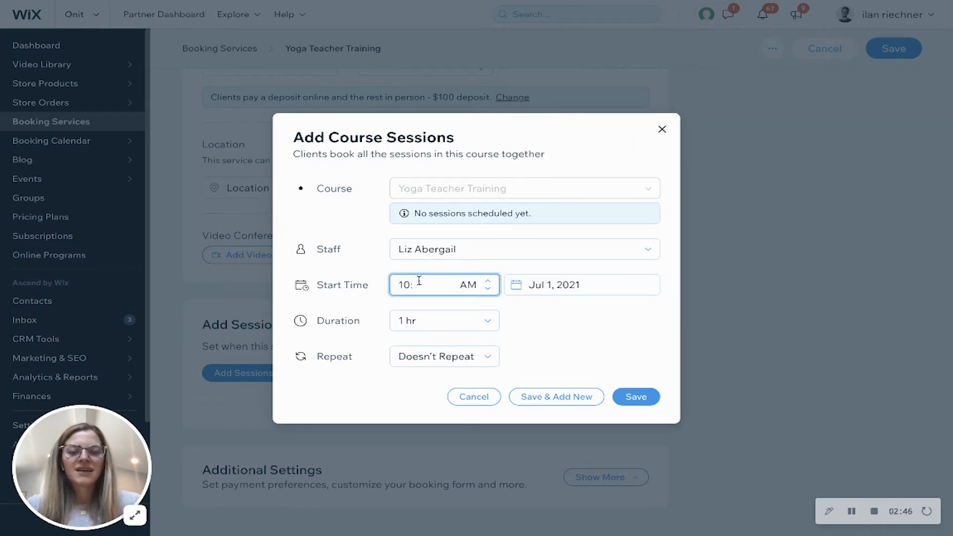
{"action": "left_click", "coordinate": [444, 320]}
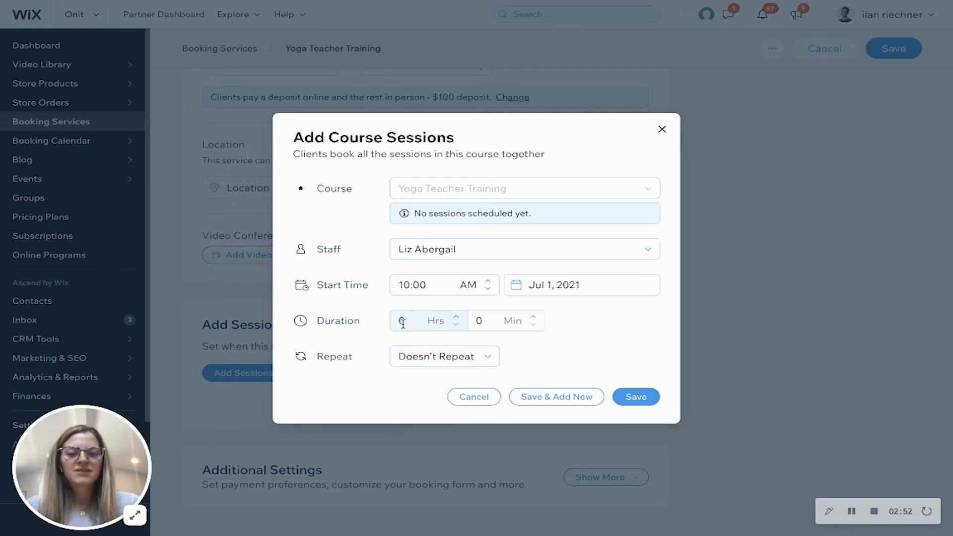
{"action": "type", "text": "5"}
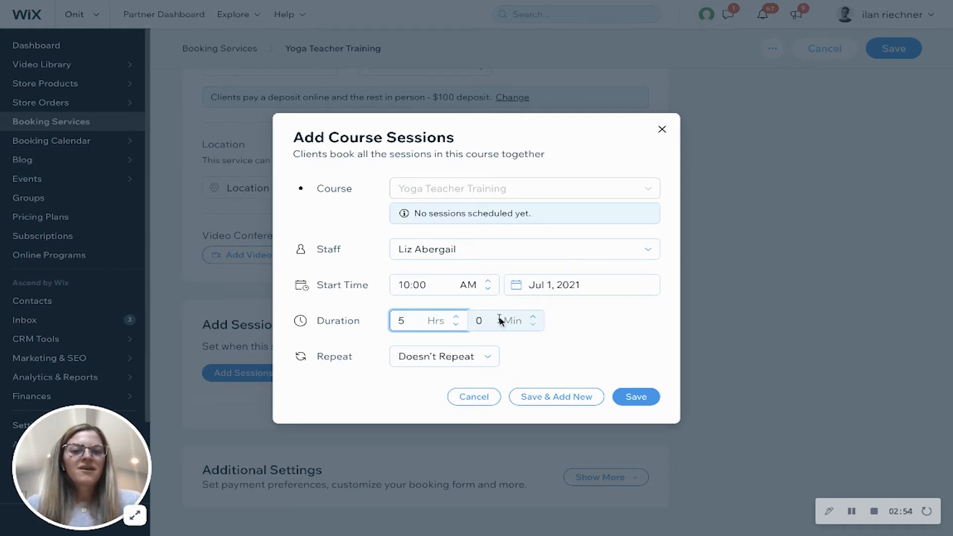
{"action": "type", "text": "30"}
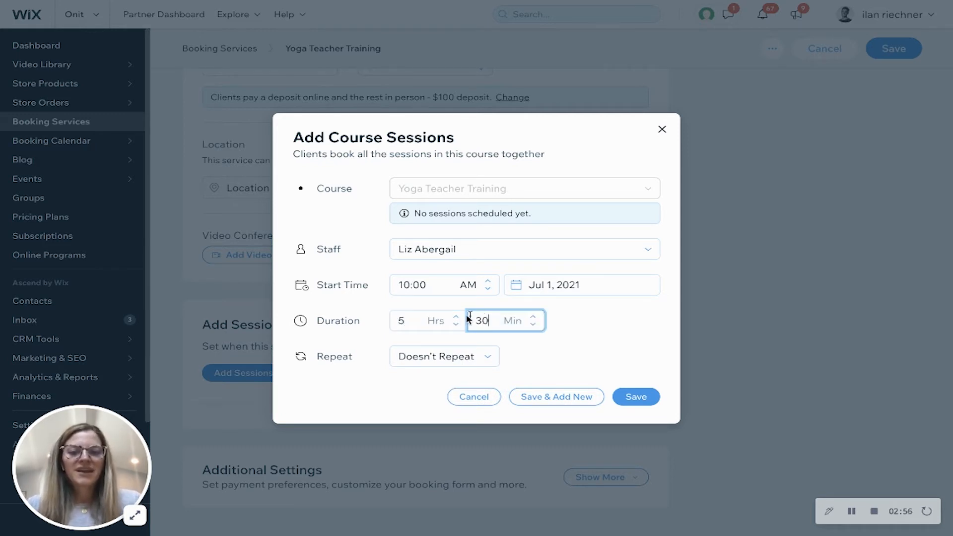
{"action": "mouse_move", "coordinate": [429, 357]}
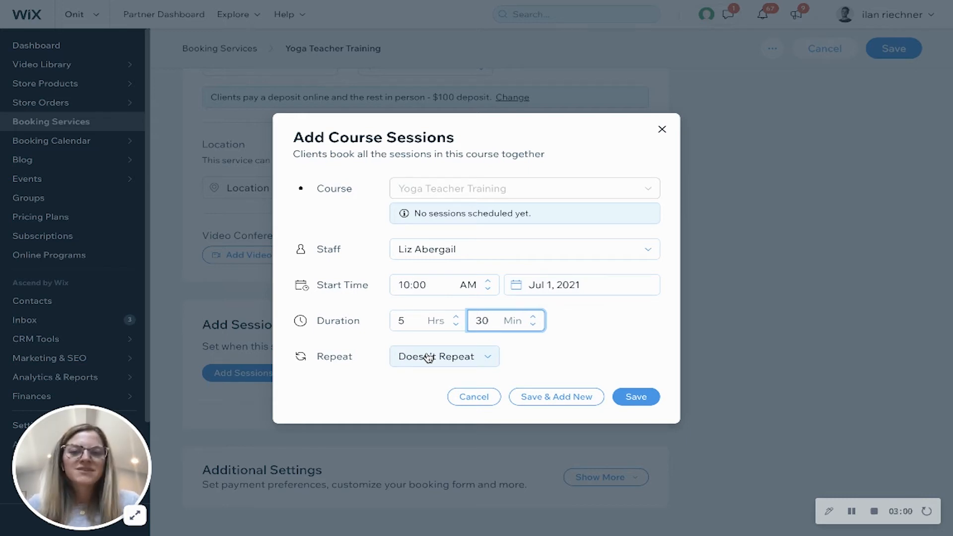
Repeat the sessions weekly on Monday, Wednesday, Thursday and Saturday until July 31, 2021
{"action": "left_click", "coordinate": [443, 356]}
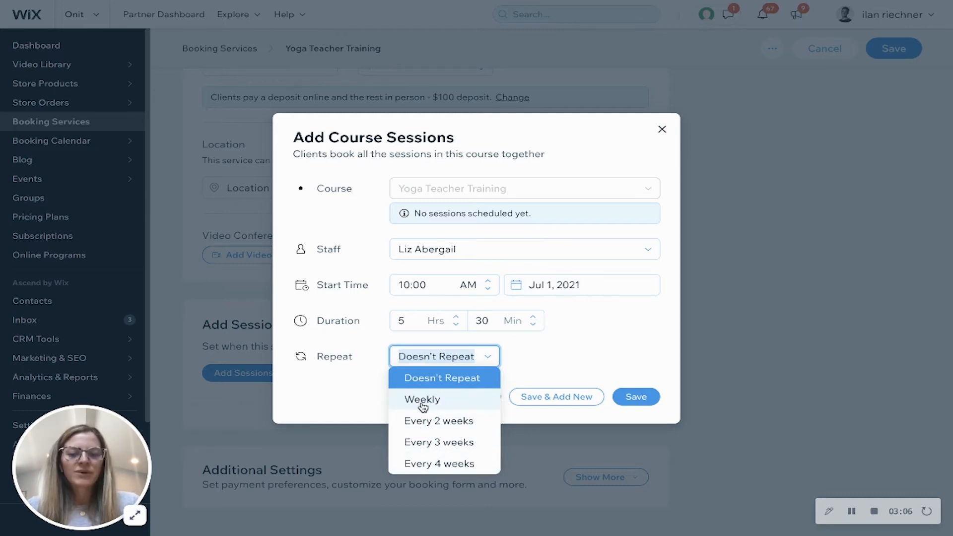
{"action": "left_click", "coordinate": [421, 399]}
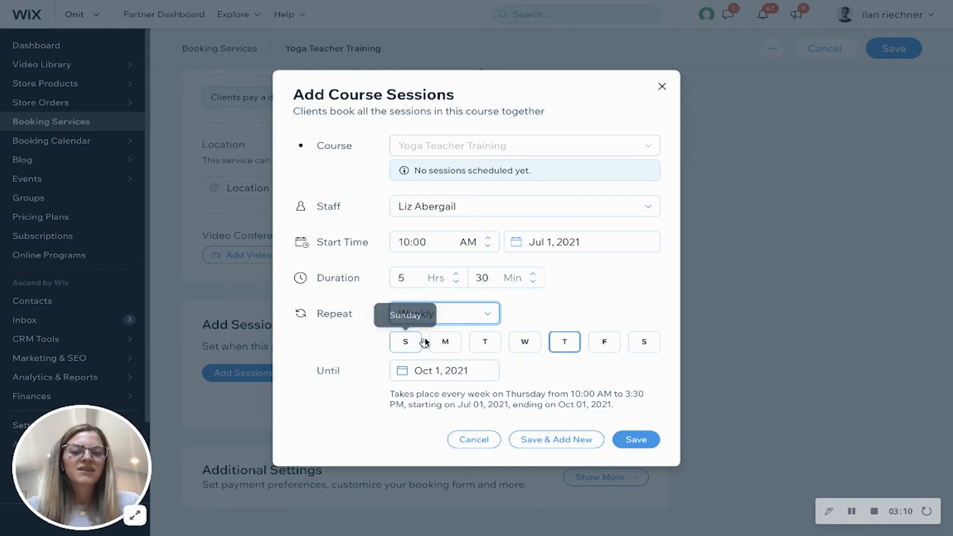
{"action": "left_click", "coordinate": [444, 342]}
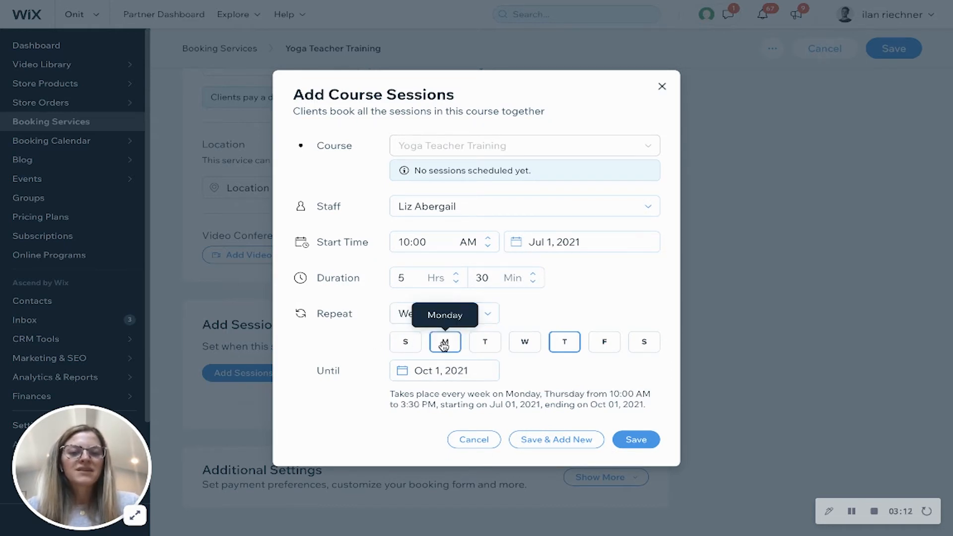
{"action": "left_click", "coordinate": [524, 337]}
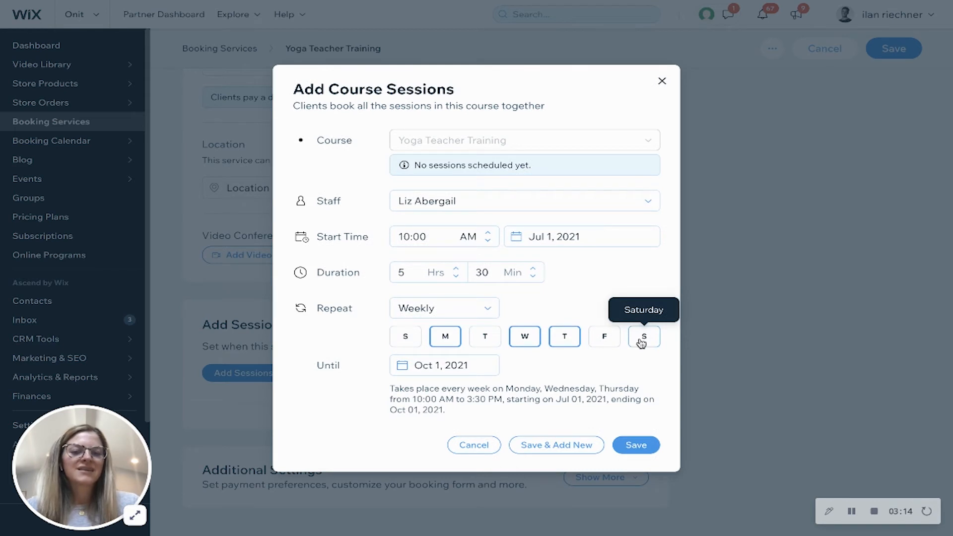
{"action": "left_click", "coordinate": [643, 336]}
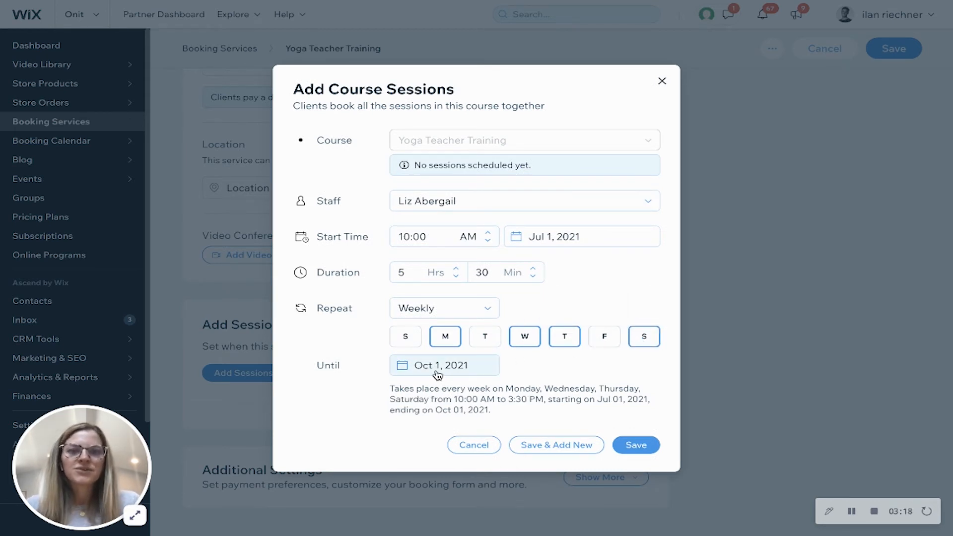
{"action": "left_click", "coordinate": [441, 365]}
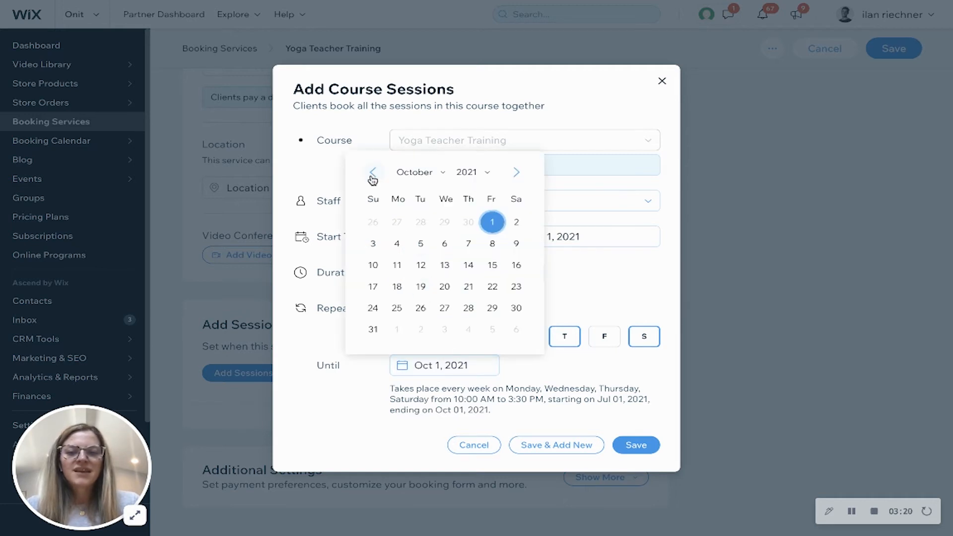
{"action": "left_click", "coordinate": [373, 172]}
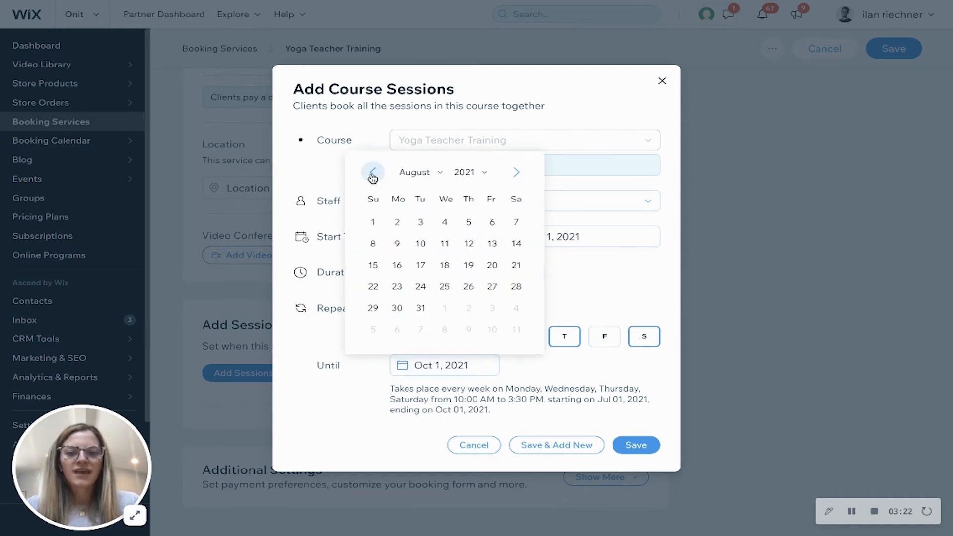
{"action": "left_click", "coordinate": [373, 172]}
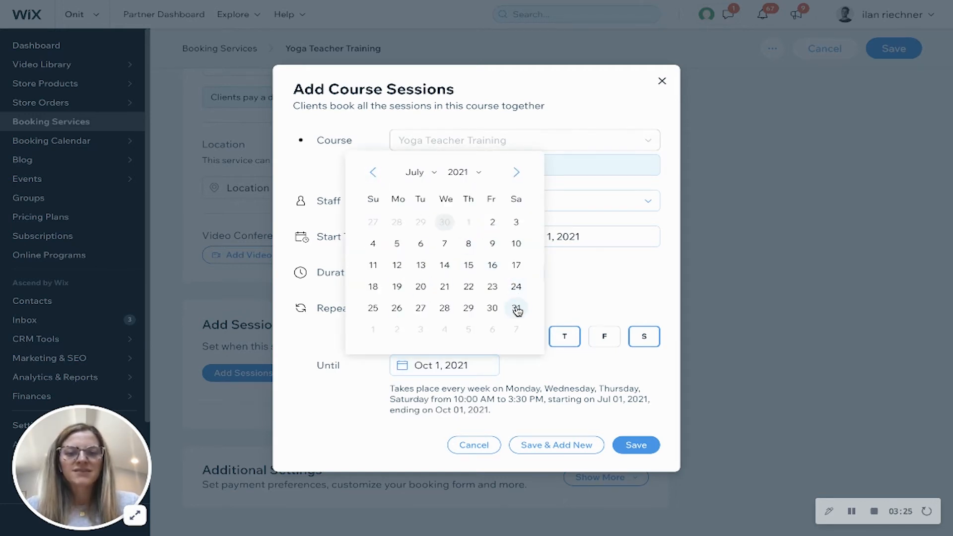
{"action": "left_click", "coordinate": [515, 308]}
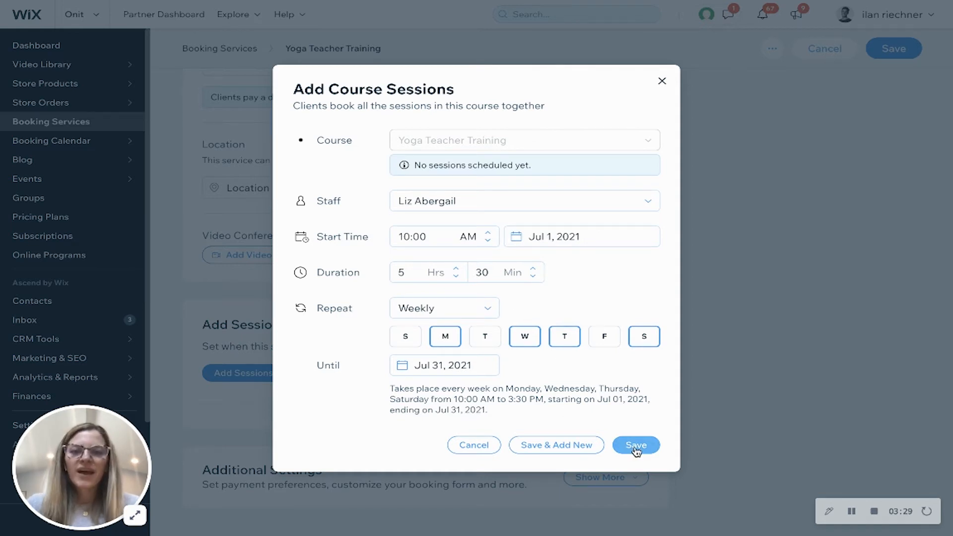
{"action": "mouse_move", "coordinate": [555, 445]}
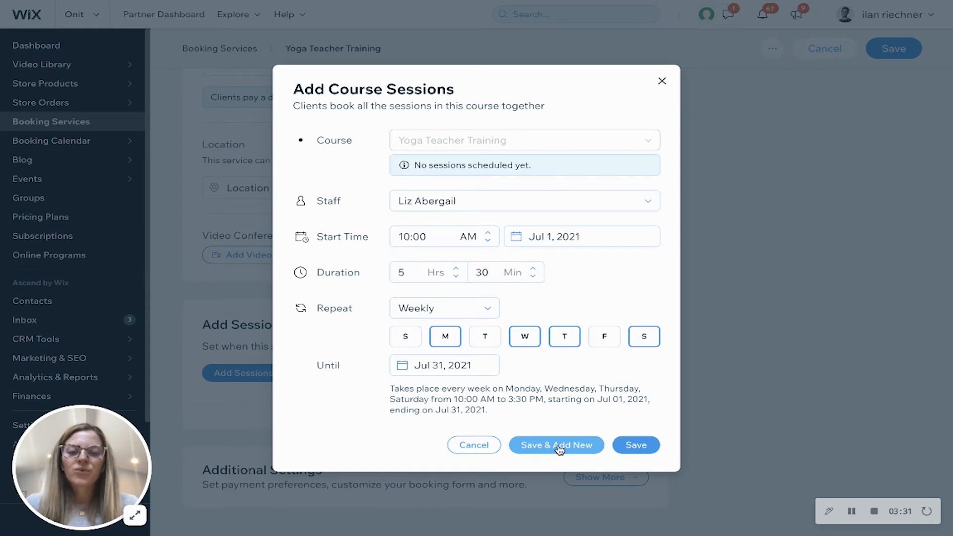
{"action": "left_click", "coordinate": [554, 444]}
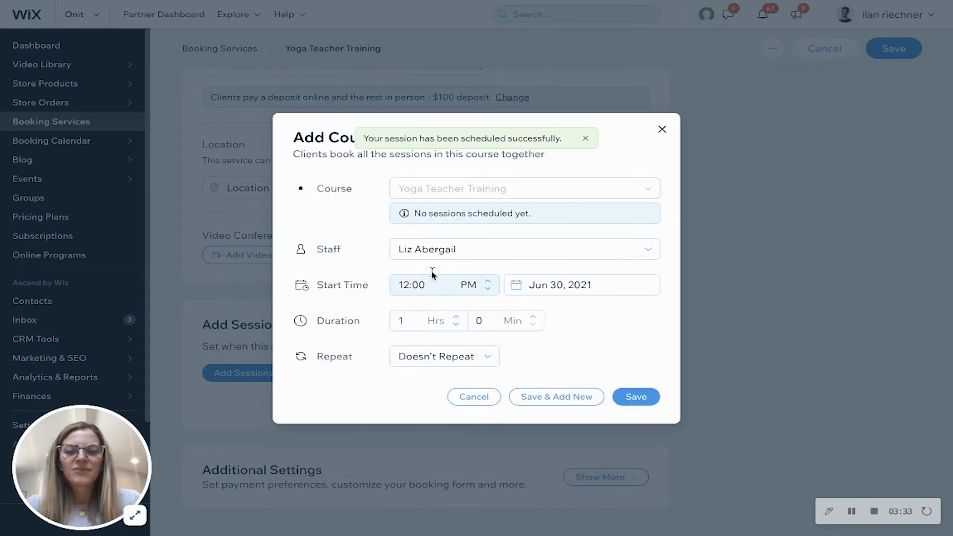
{"action": "type", "text": "Dave Bello"}
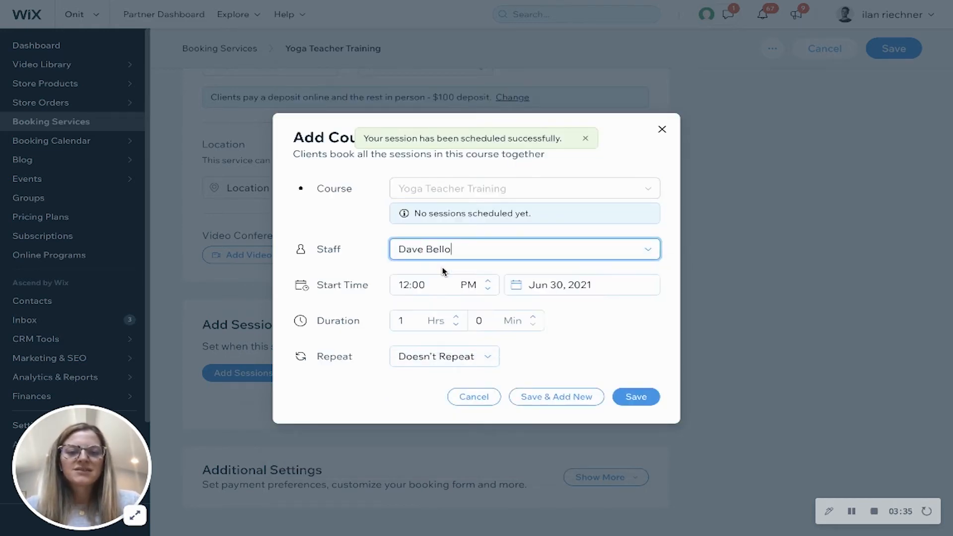
{"action": "left_click", "coordinate": [580, 284]}
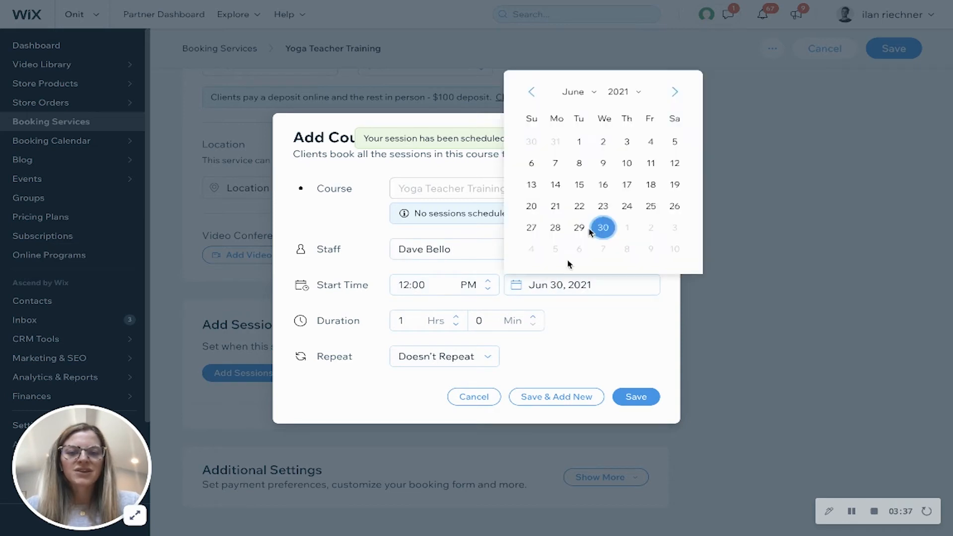
{"action": "left_click", "coordinate": [675, 91]}
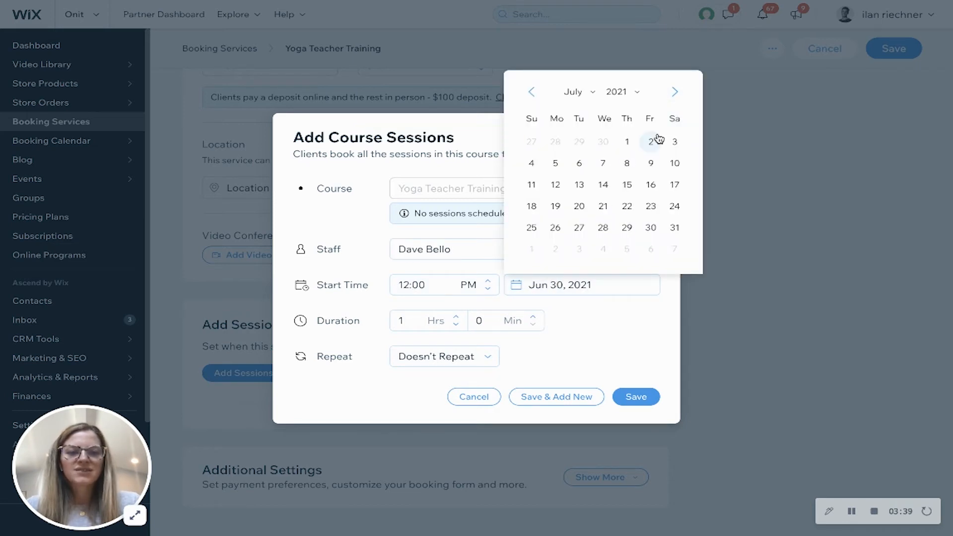
{"action": "left_click", "coordinate": [650, 141]}
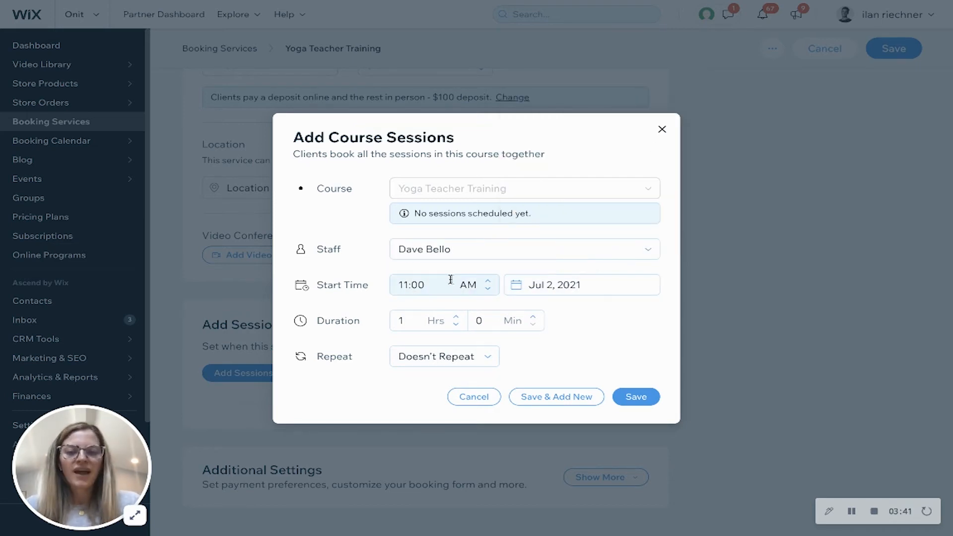
Set the session to start at 06:00 PM for 3 hours and save it
{"action": "left_click", "coordinate": [413, 284]}
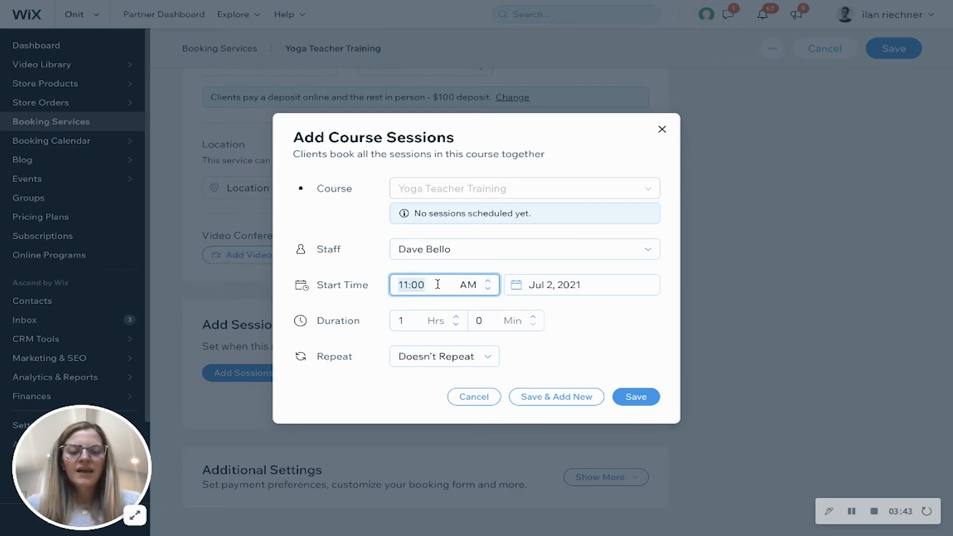
{"action": "type", "text": "06:00 PM"}
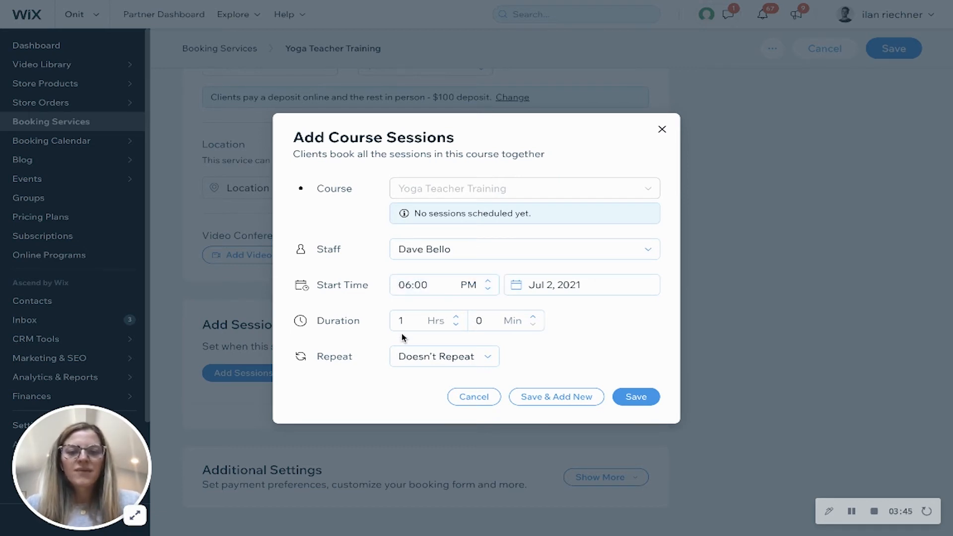
{"action": "left_click", "coordinate": [415, 321]}
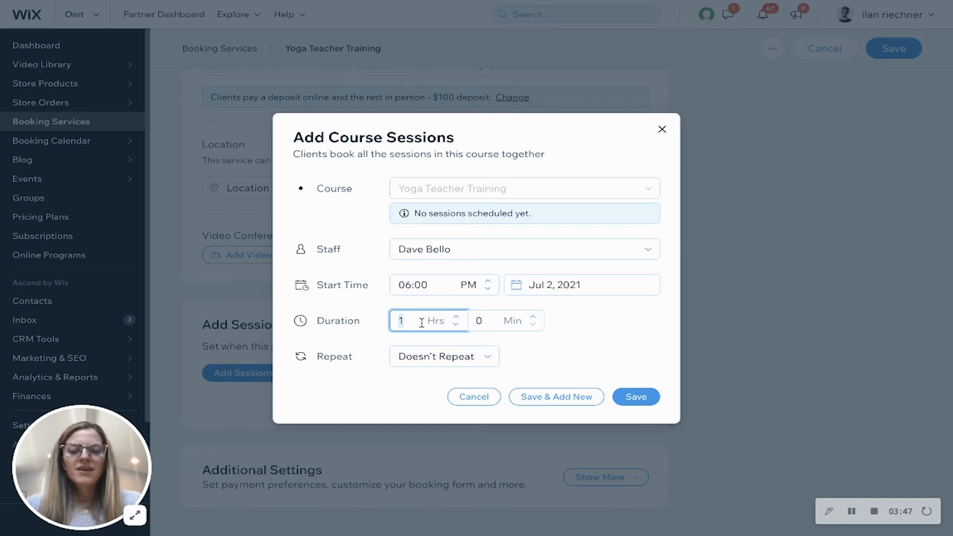
{"action": "type", "text": "3"}
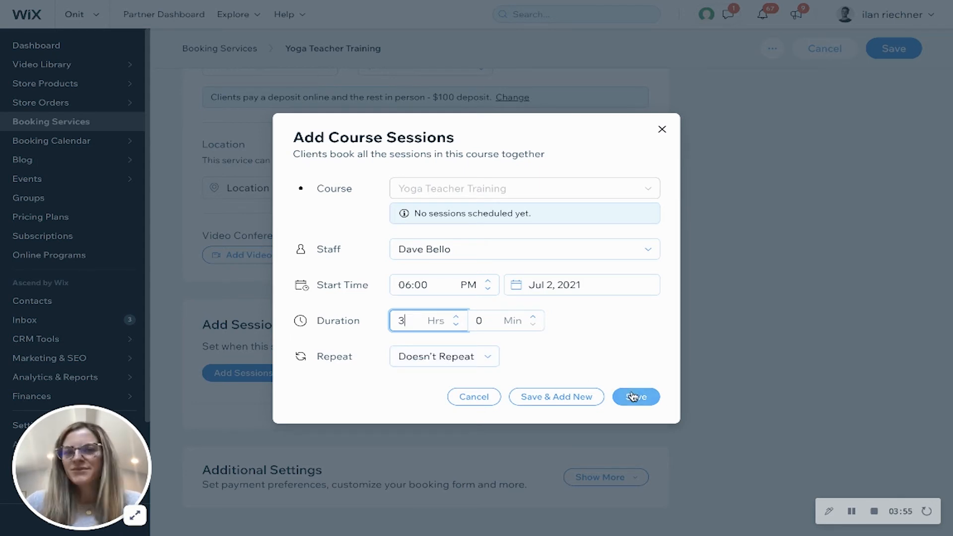
{"action": "mouse_move", "coordinate": [555, 397]}
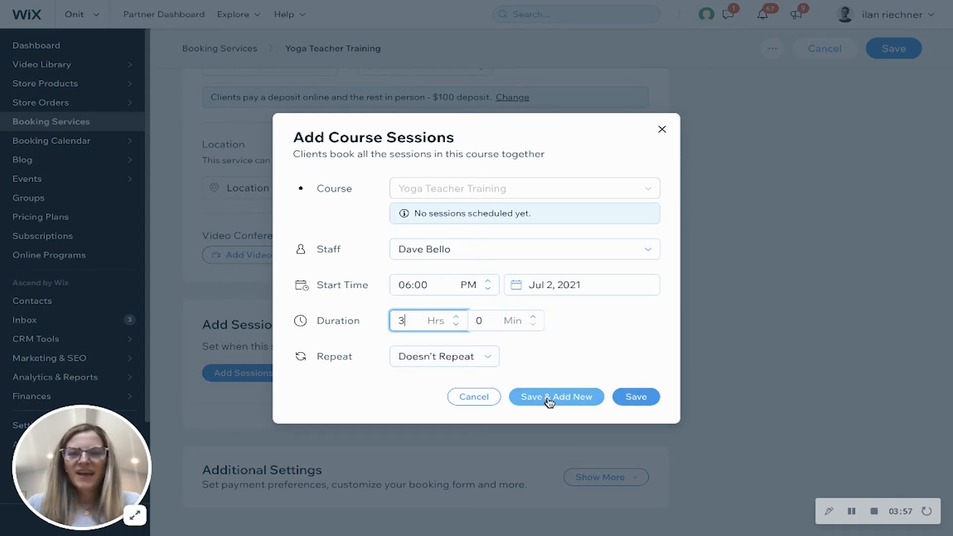
{"action": "left_click", "coordinate": [636, 397]}
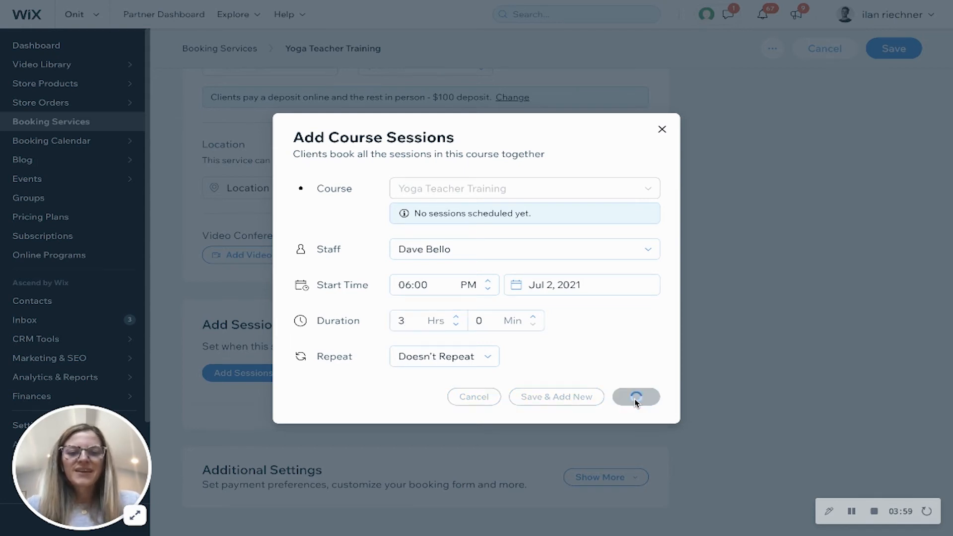
{"action": "left_click", "coordinate": [636, 396]}
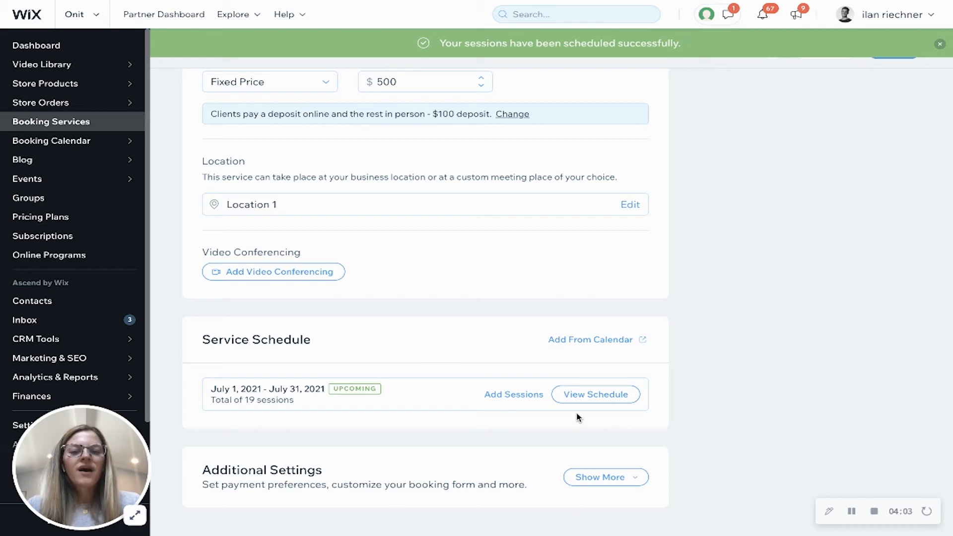
View the schedule, expand Additional Settings to review preferences, then save the service
{"action": "left_click", "coordinate": [594, 394]}
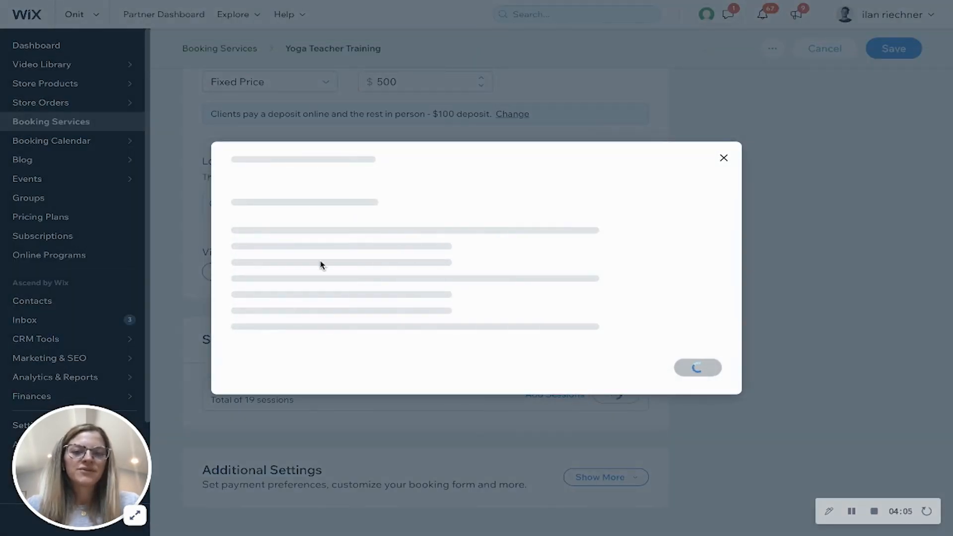
{"action": "mouse_move", "coordinate": [507, 276]}
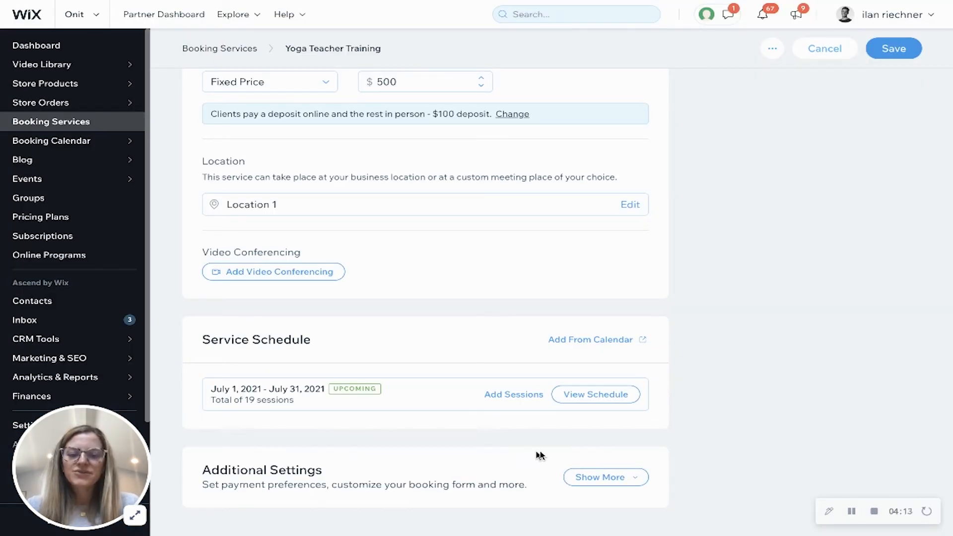
{"action": "left_click", "coordinate": [605, 477]}
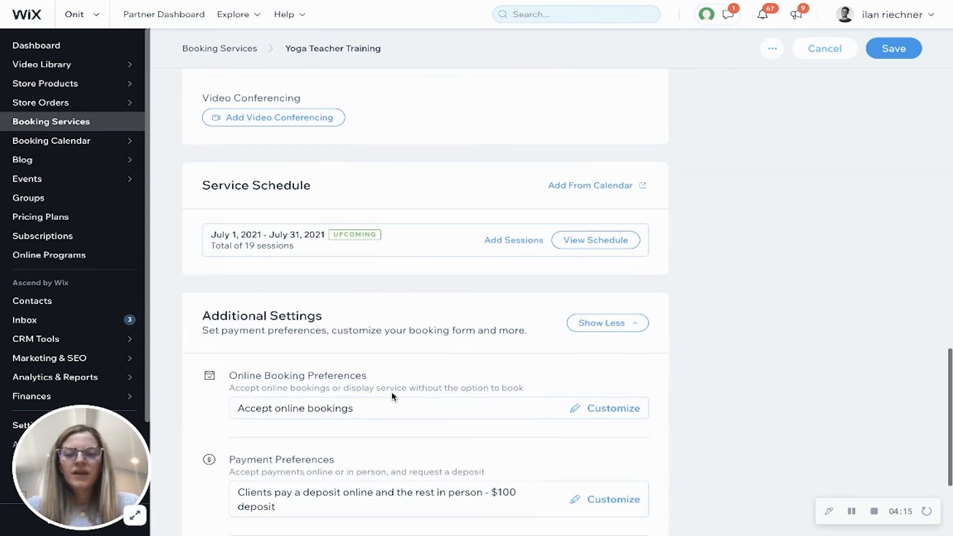
{"action": "scroll", "scroll_direction": "down", "scroll_amount": 3}
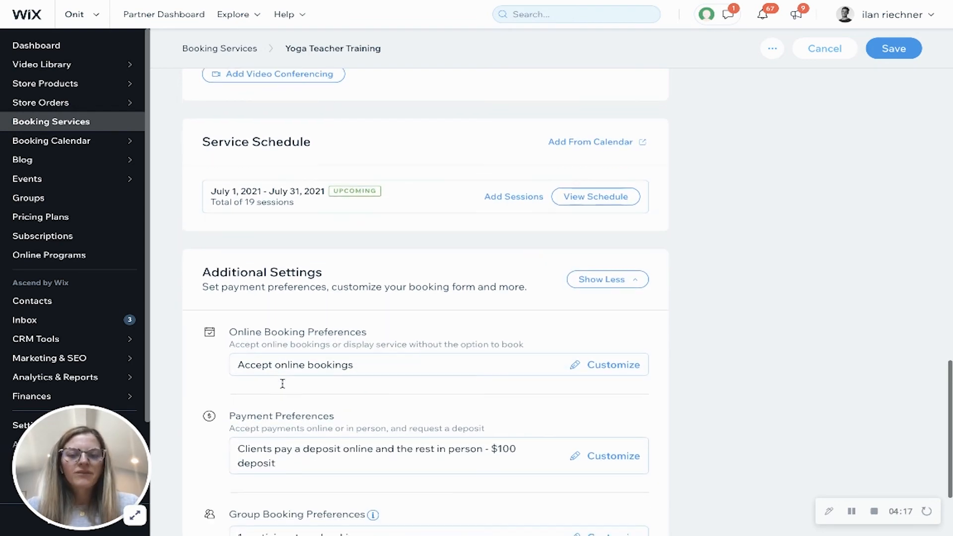
{"action": "scroll", "scroll_direction": "down", "scroll_amount": 3}
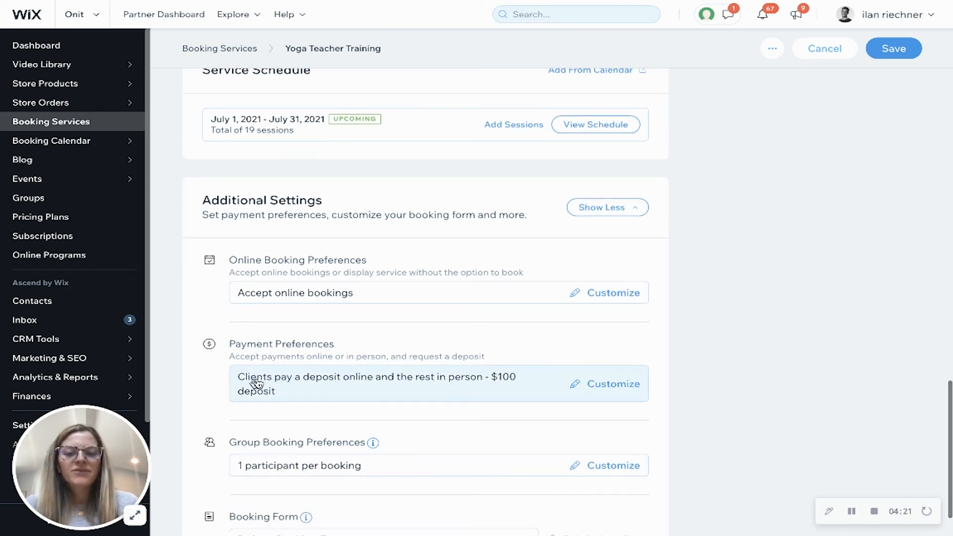
{"action": "mouse_move", "coordinate": [227, 394]}
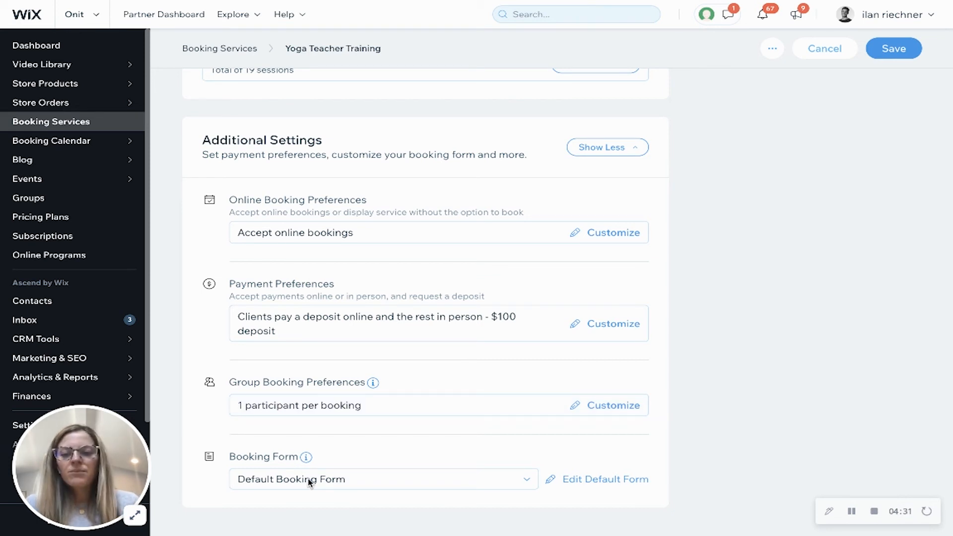
{"action": "left_click", "coordinate": [383, 479]}
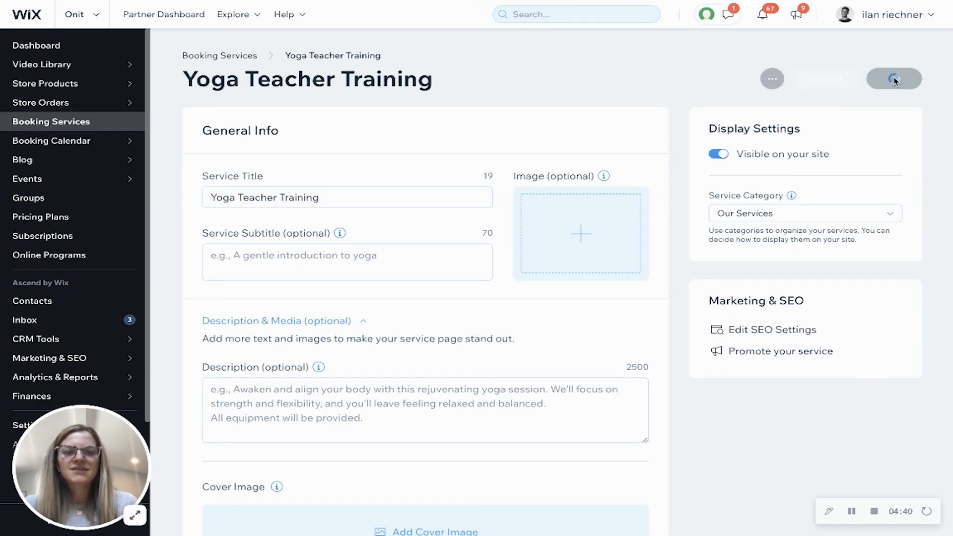
Leave the services list and open the Booking Calendar
{"action": "left_click", "coordinate": [894, 79]}
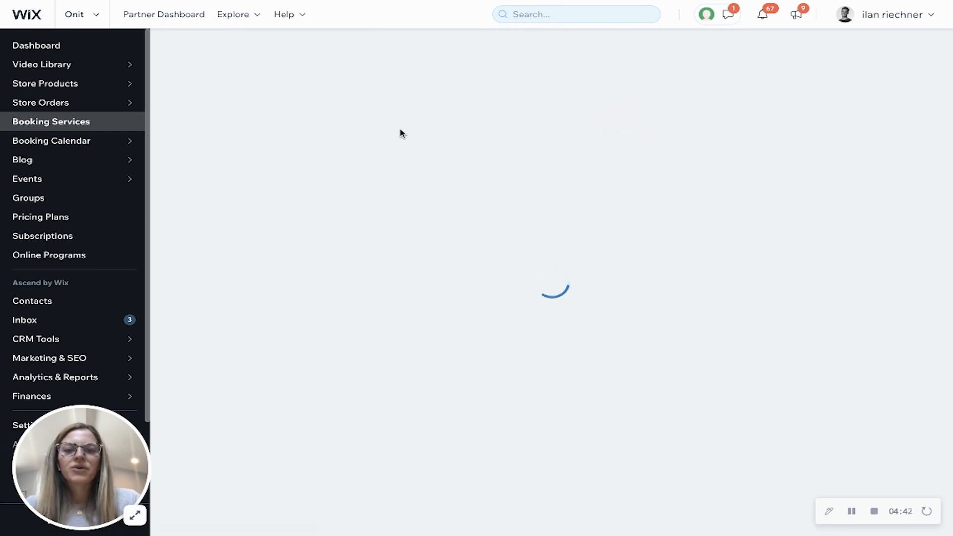
{"action": "mouse_move", "coordinate": [73, 140]}
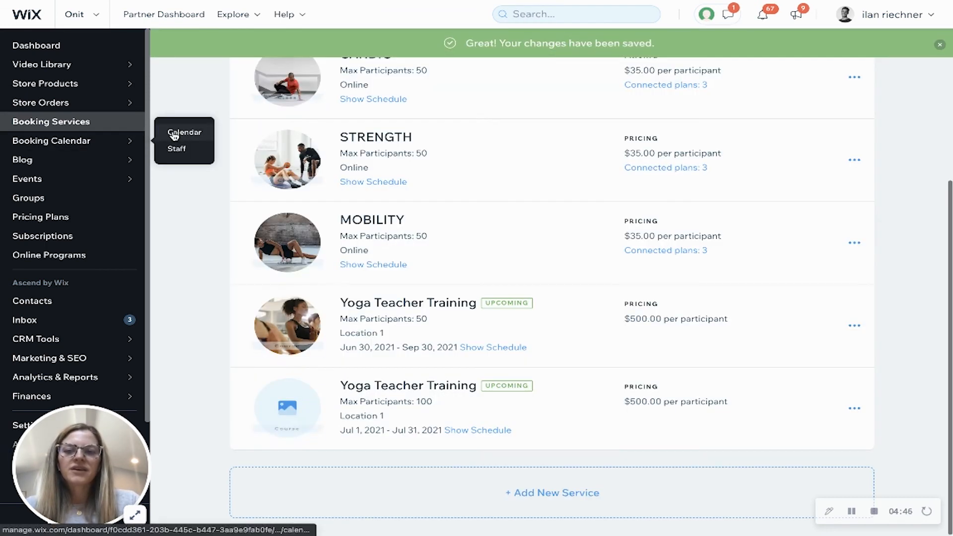
{"action": "left_click", "coordinate": [184, 132]}
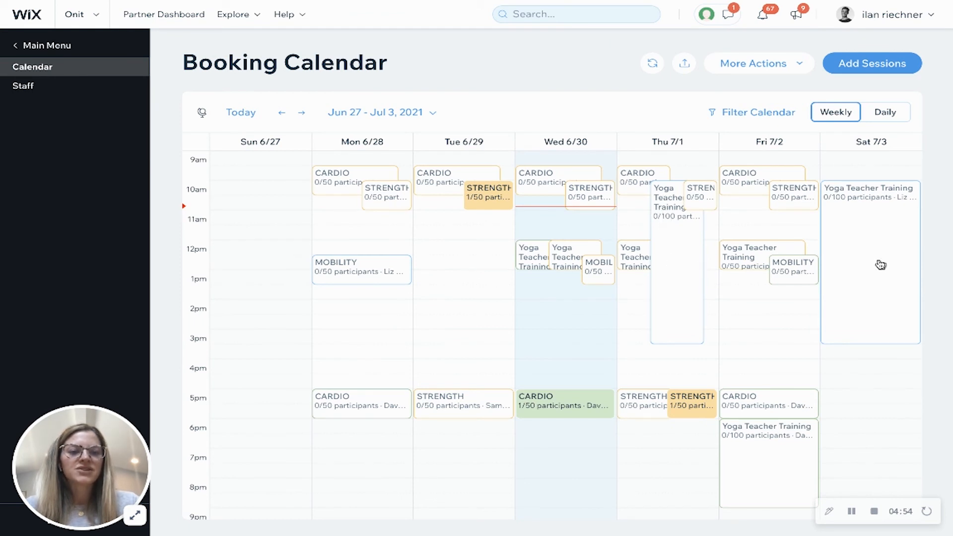
From a calendar session, add a 30-minute session at 3:00 PM on July 2, 2021
{"action": "left_click", "coordinate": [677, 201]}
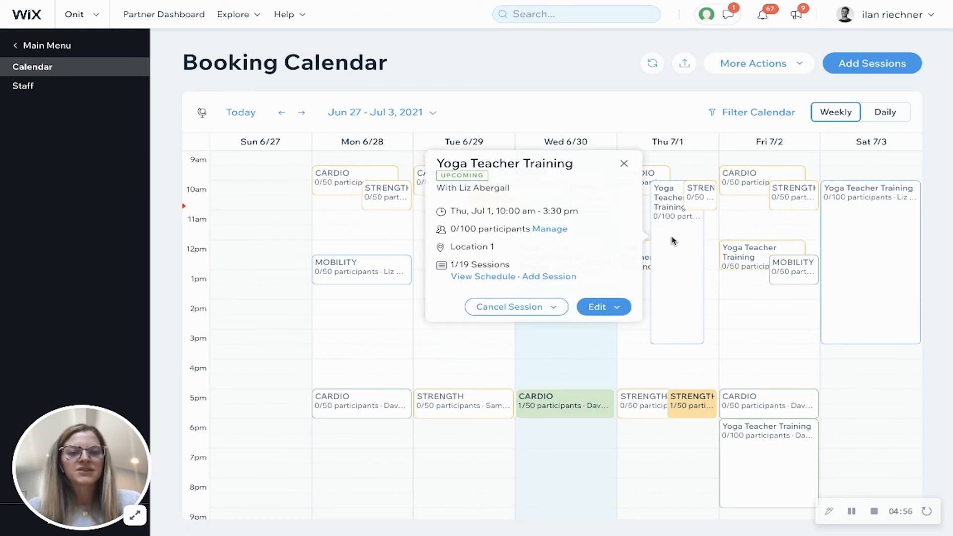
{"action": "mouse_move", "coordinate": [669, 368]}
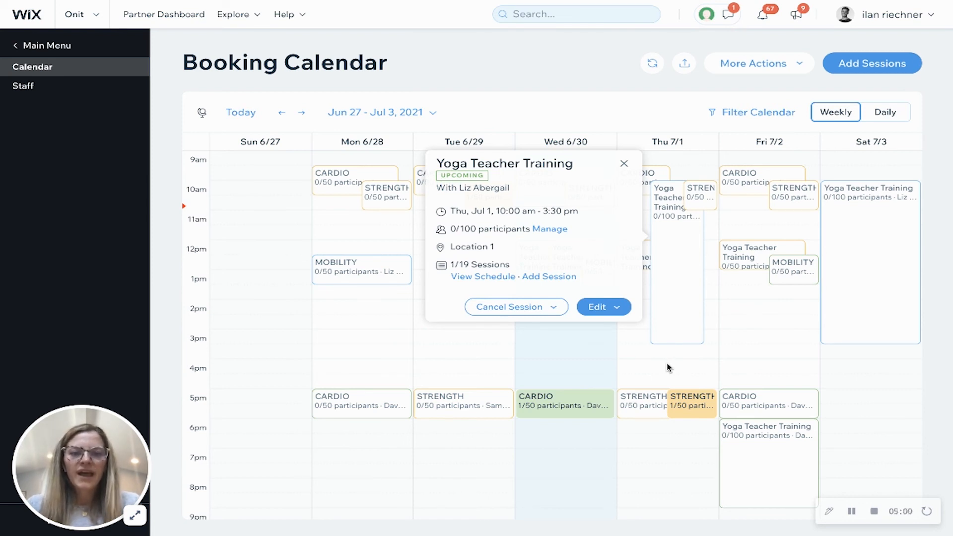
{"action": "left_click", "coordinate": [624, 163]}
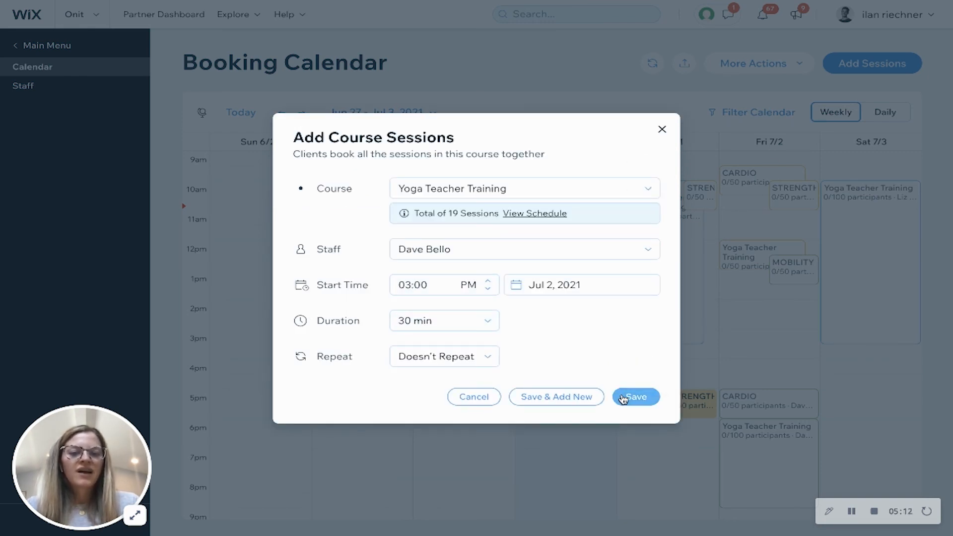
{"action": "left_click", "coordinate": [636, 396]}
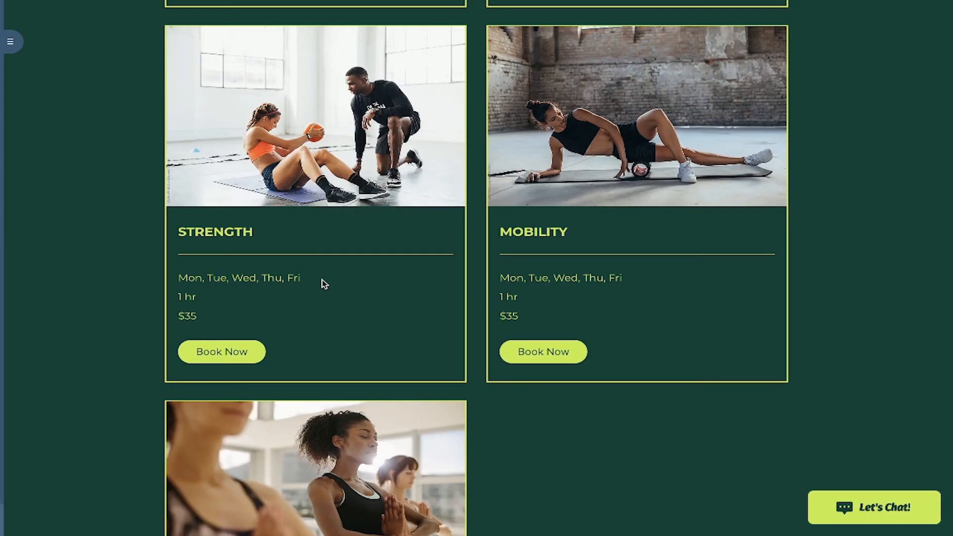
Find the Yoga Teacher Training card on the live services page and choose Book Now on its course page
{"action": "scroll", "scroll_direction": "down", "scroll_amount": 3}
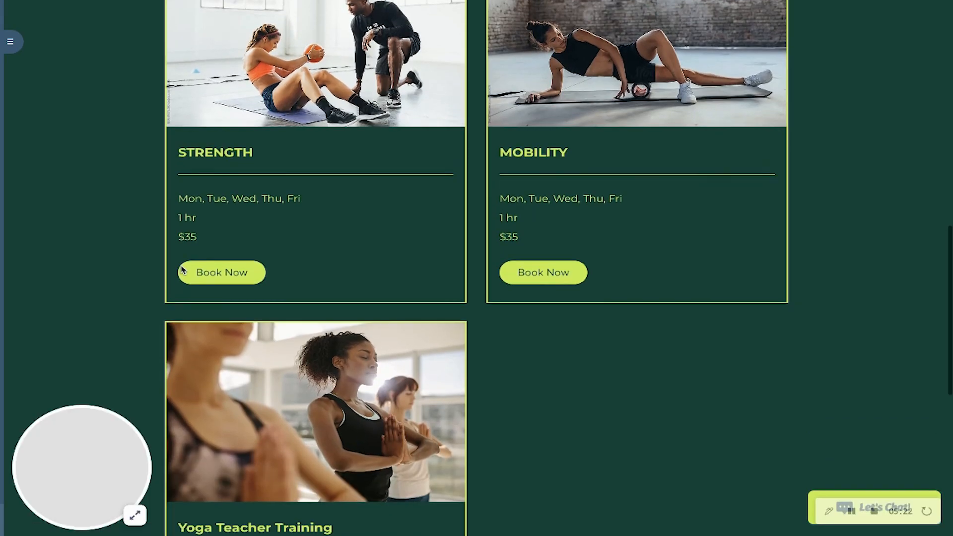
{"action": "scroll", "scroll_direction": "down", "scroll_amount": 3}
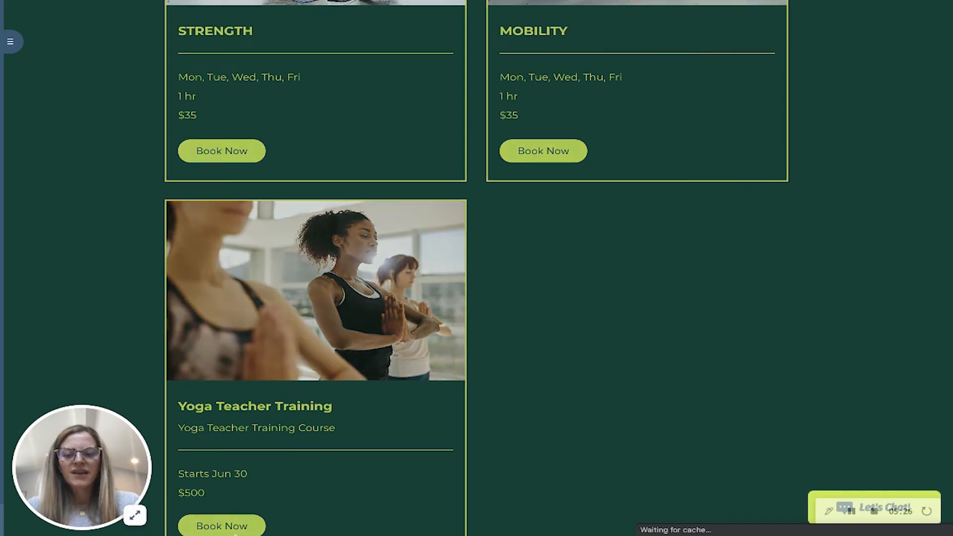
{"action": "left_click", "coordinate": [221, 525]}
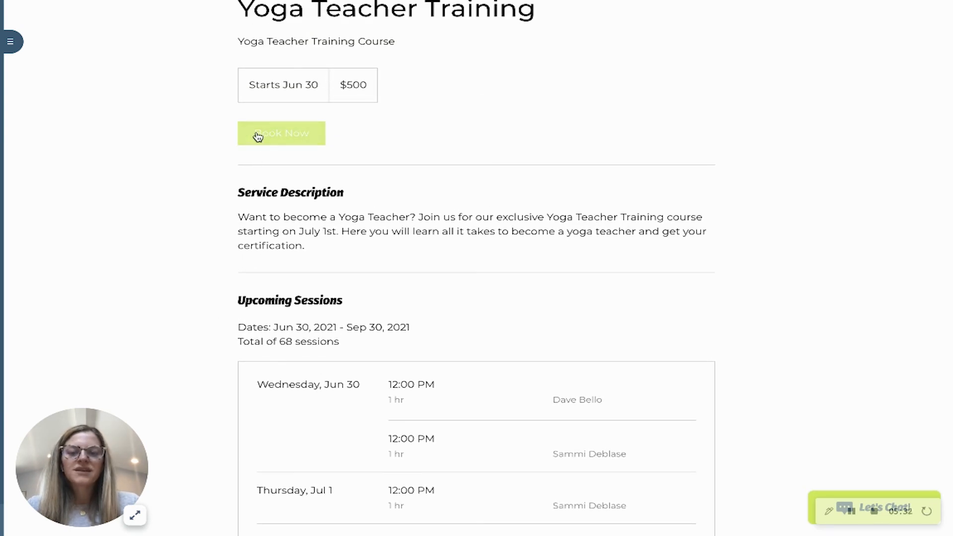
{"action": "left_click", "coordinate": [281, 133]}
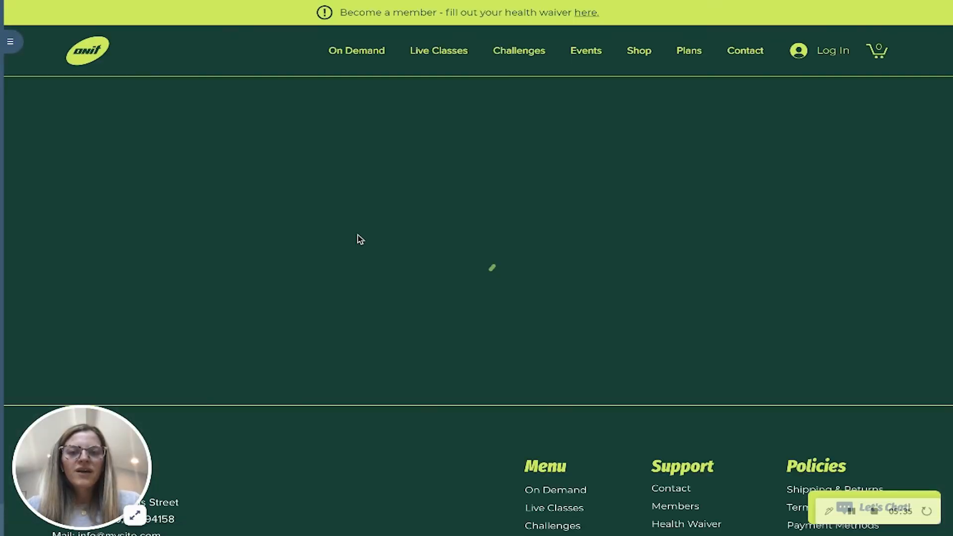